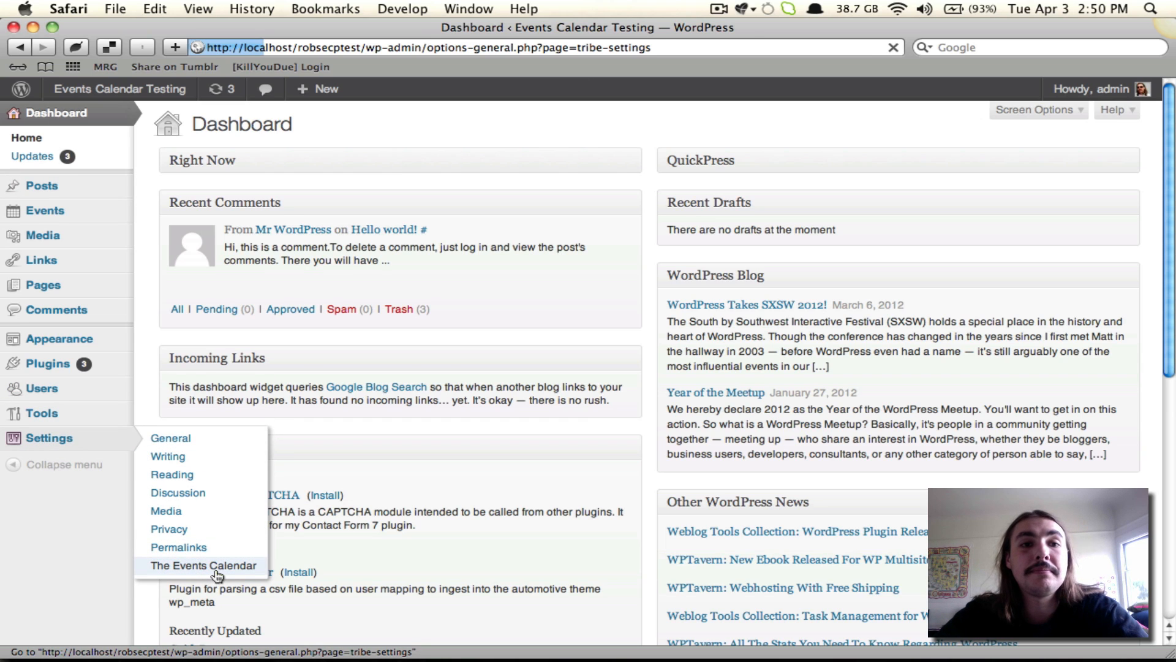
Step: Open The Events Calendar settings on the Additional Fields tab
{"action": "left_click", "coordinate": [203, 565]}
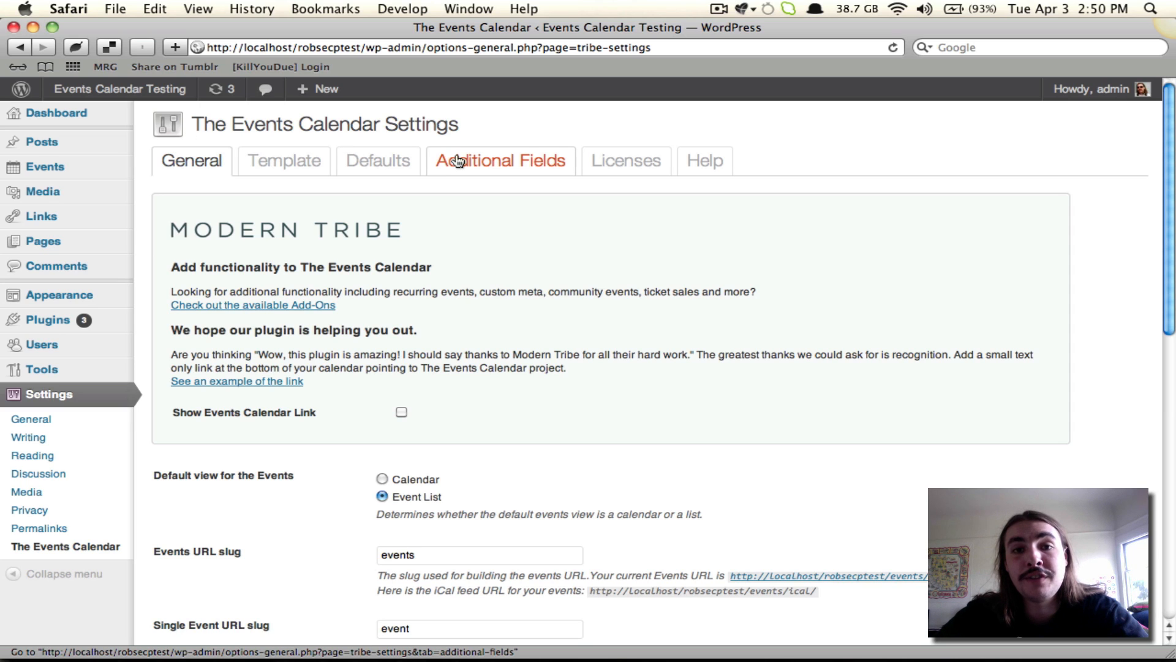
{"action": "left_click", "coordinate": [500, 160]}
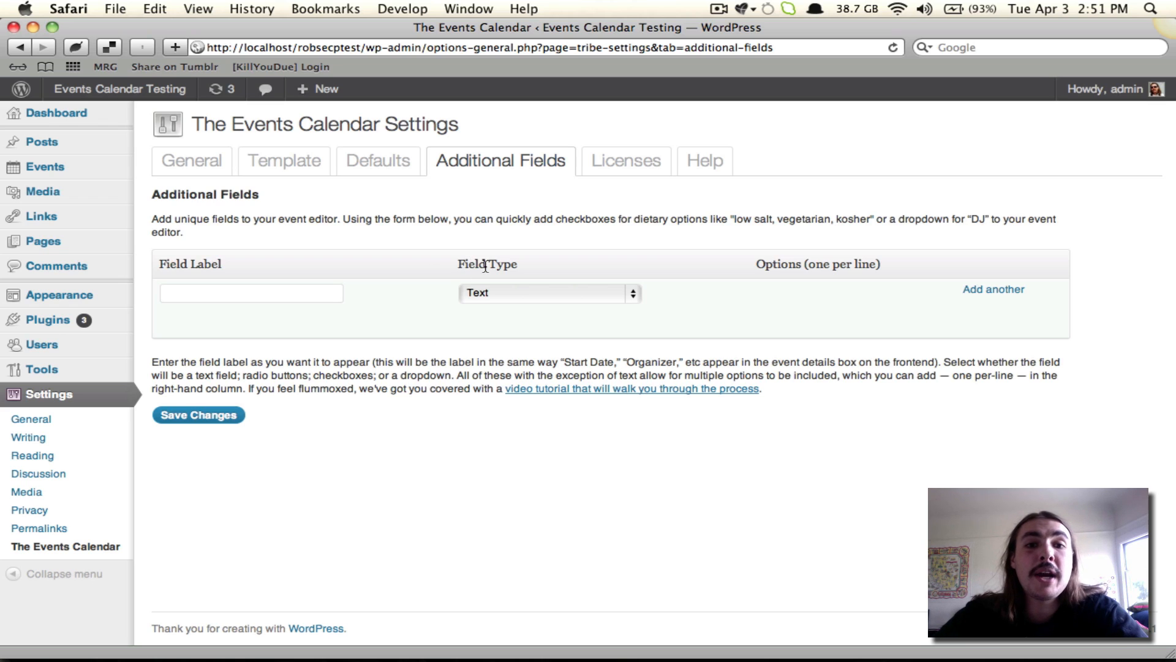
Step: Add a Text field labelled 'Master of Ceremonies'
{"action": "left_click", "coordinate": [549, 292]}
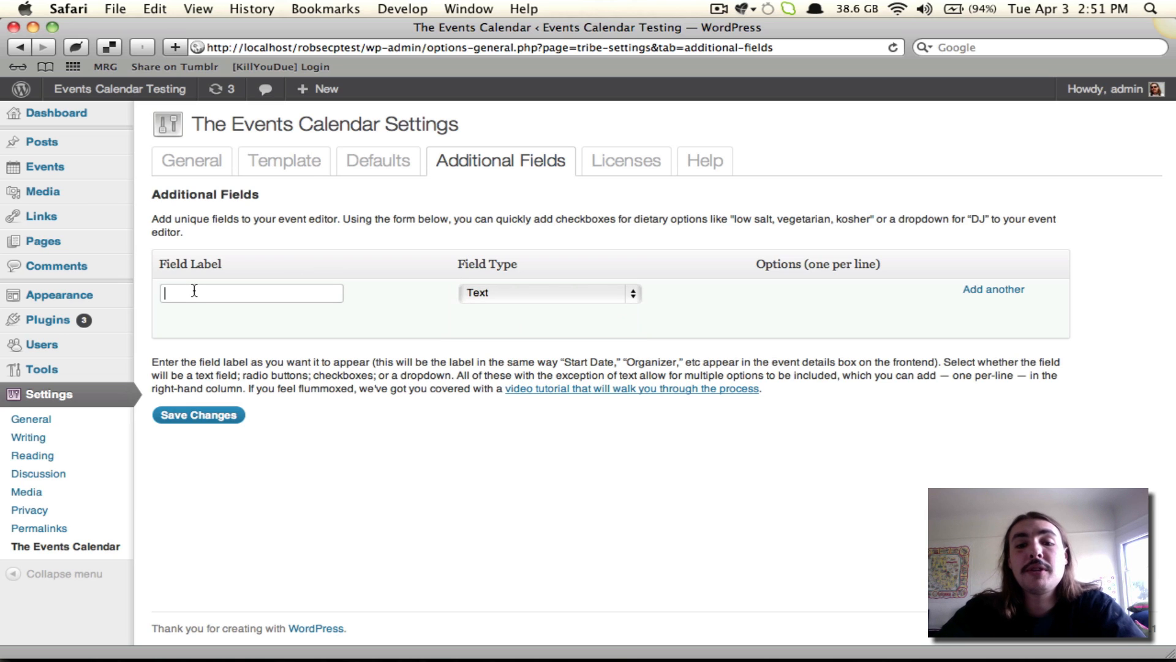
{"action": "type", "text": "Master of Cere"}
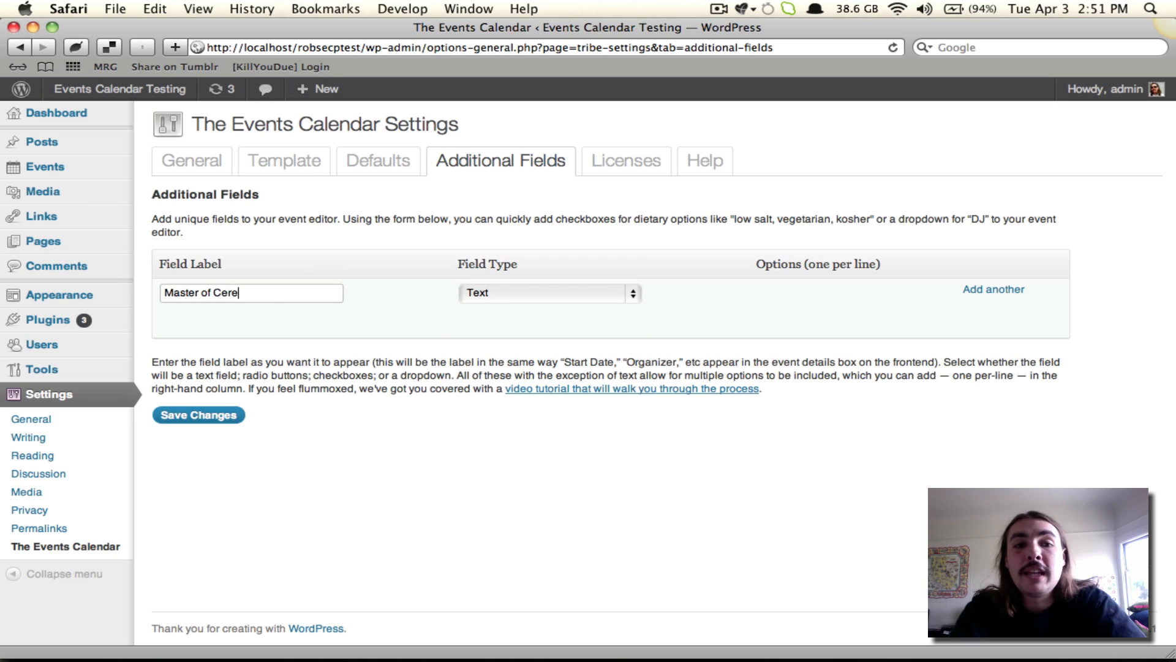
{"action": "type", "text": "monies"}
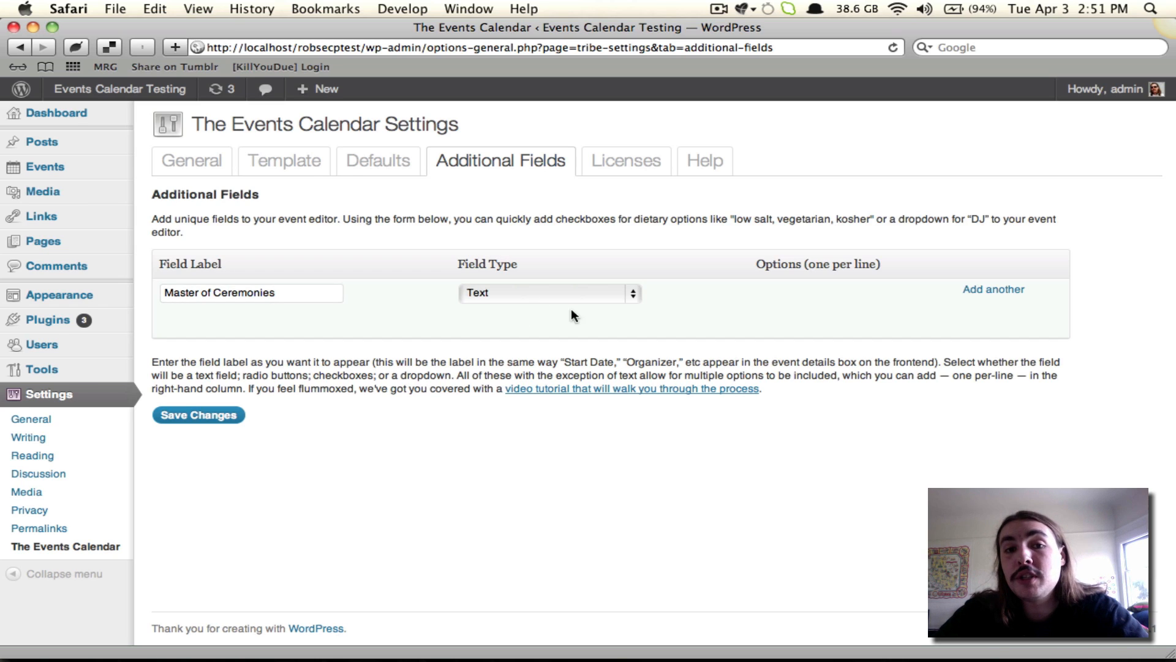
{"action": "mouse_move", "coordinate": [463, 311]}
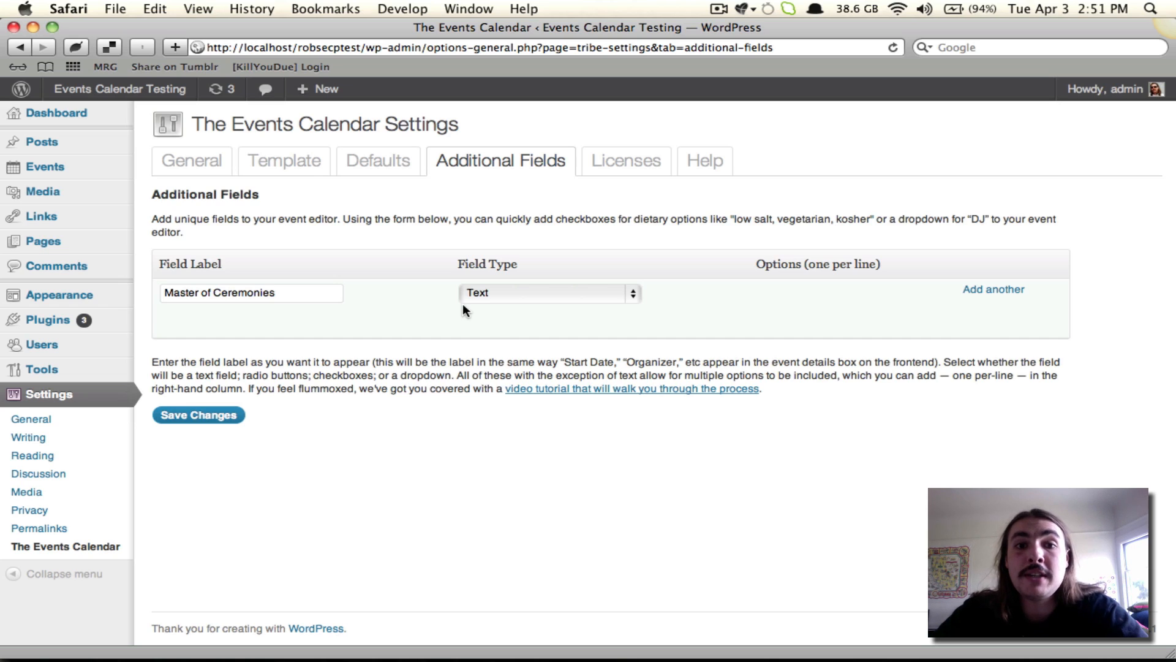
{"action": "mouse_move", "coordinate": [323, 291]}
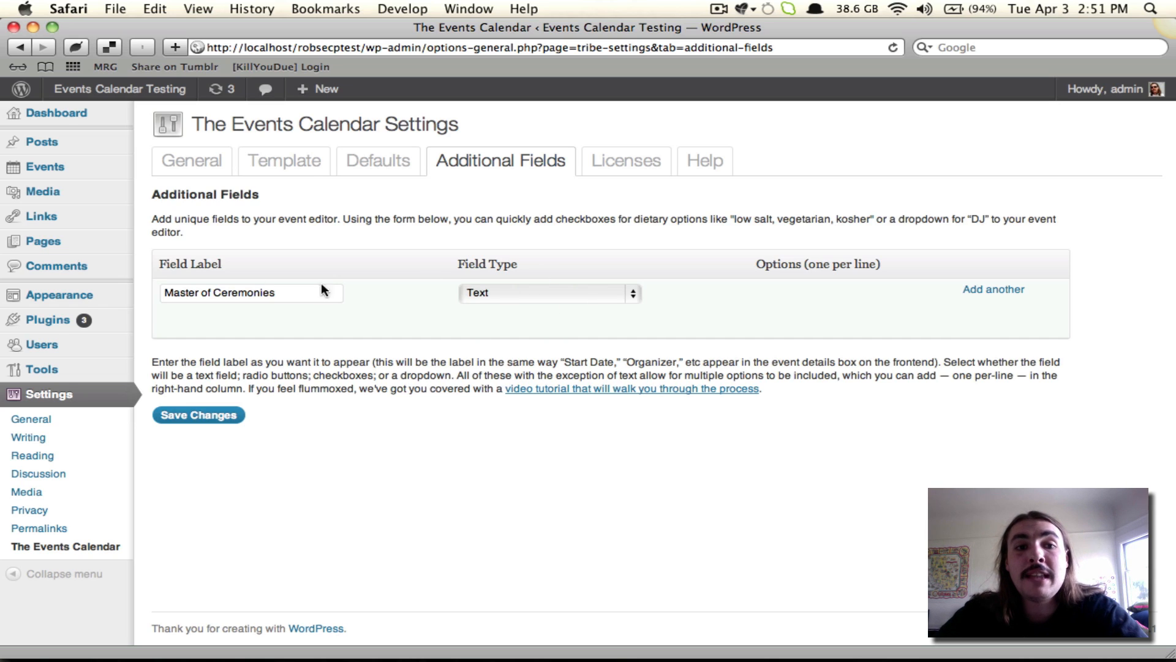
{"action": "left_click", "coordinate": [251, 292]}
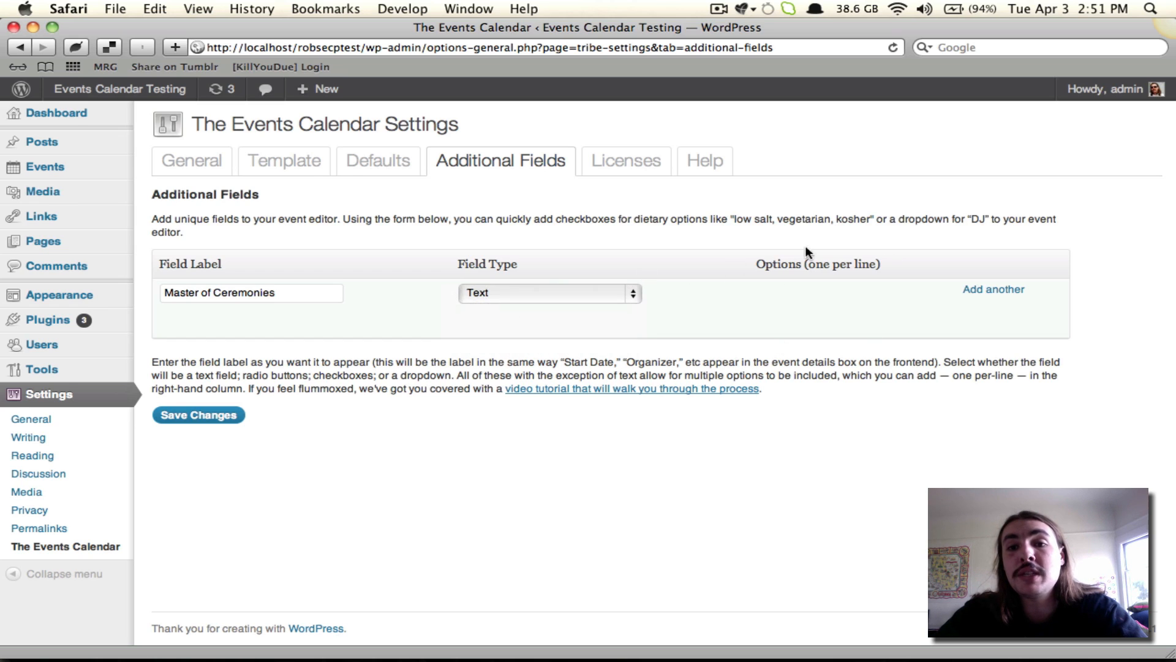
{"action": "mouse_move", "coordinate": [899, 305]}
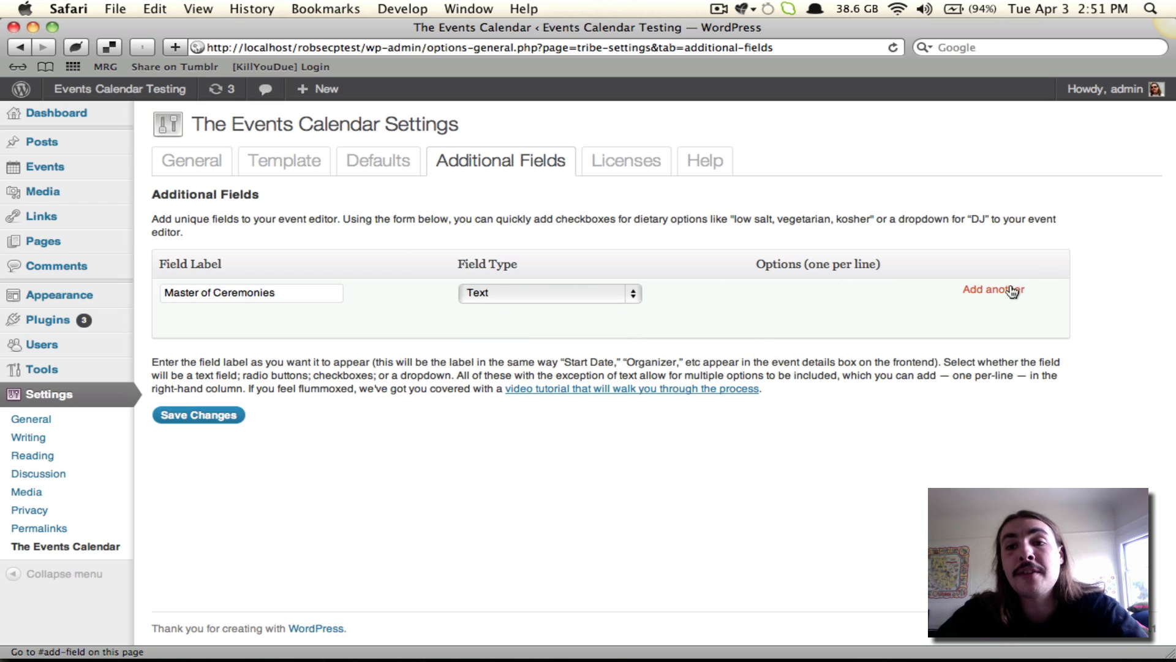
Step: Add a second field labelled 'Band' with Radio as its type
{"action": "left_click", "coordinate": [992, 289]}
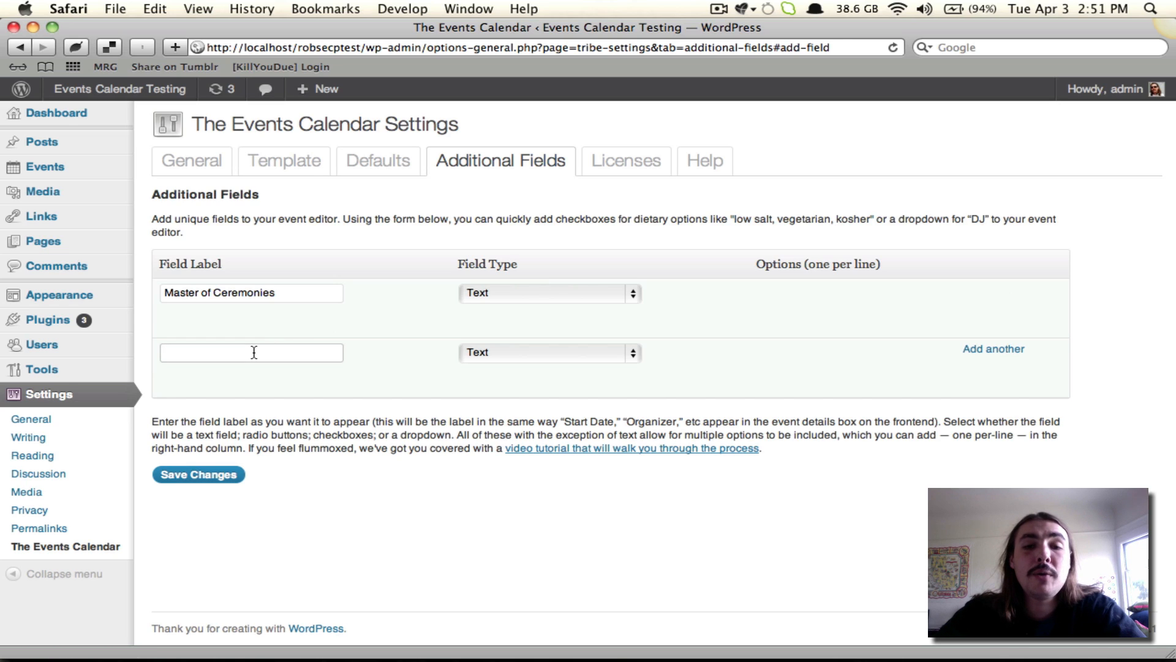
{"action": "type", "text": "Ban"}
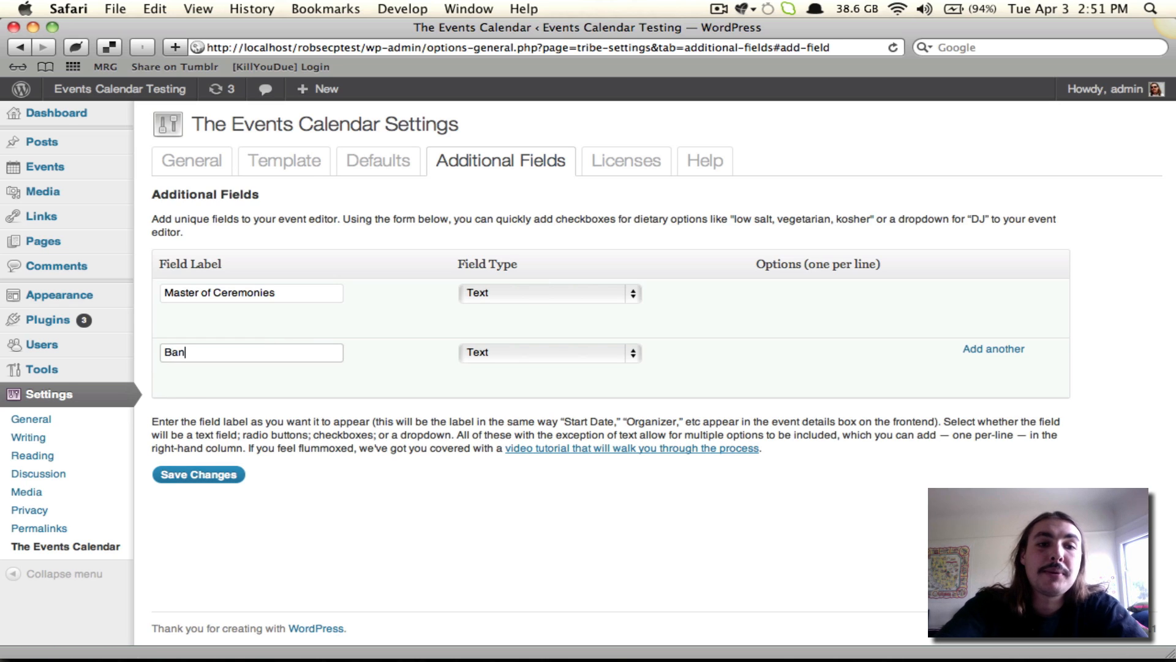
{"action": "type", "text": "d"}
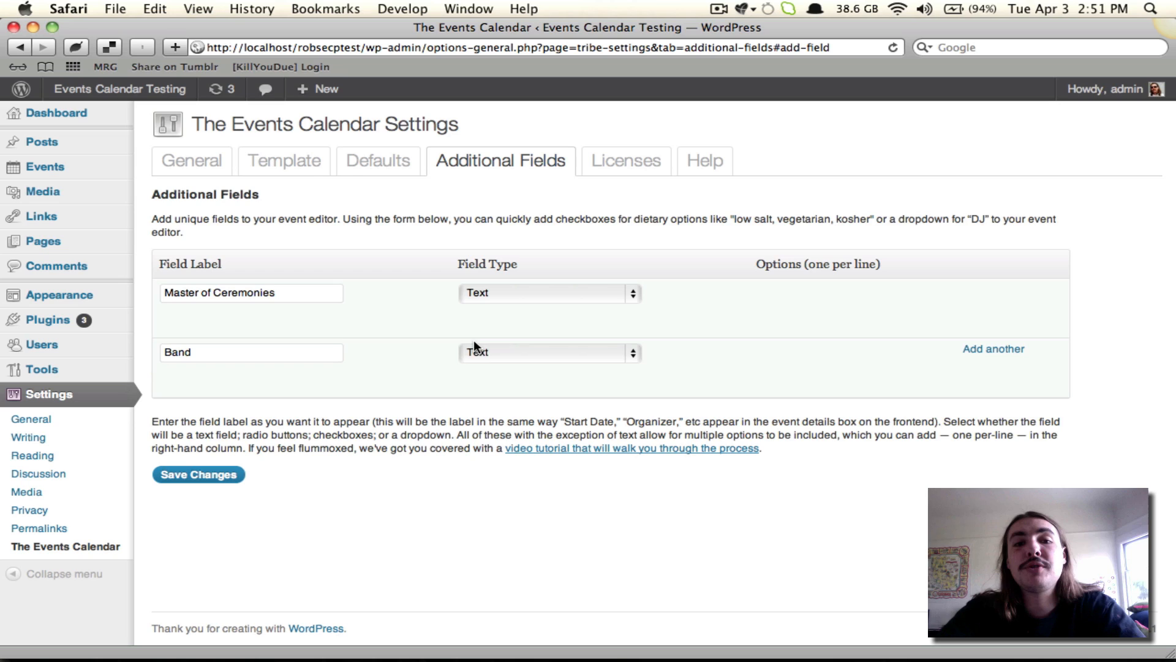
{"action": "left_click", "coordinate": [548, 352]}
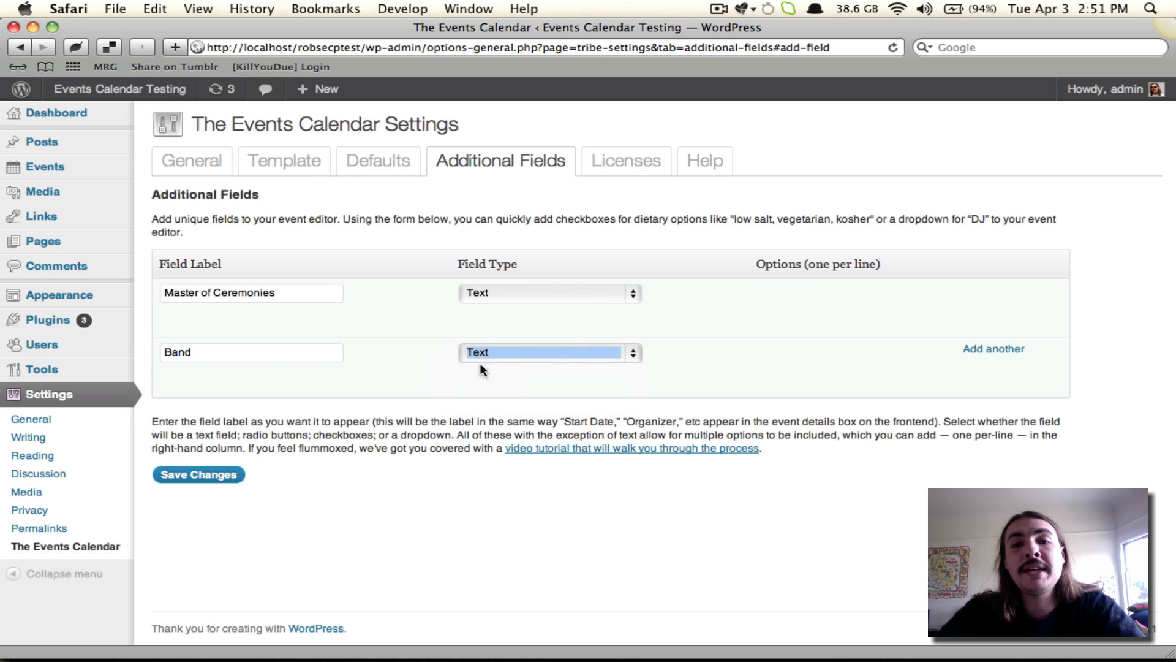
{"action": "left_click", "coordinate": [522, 352]}
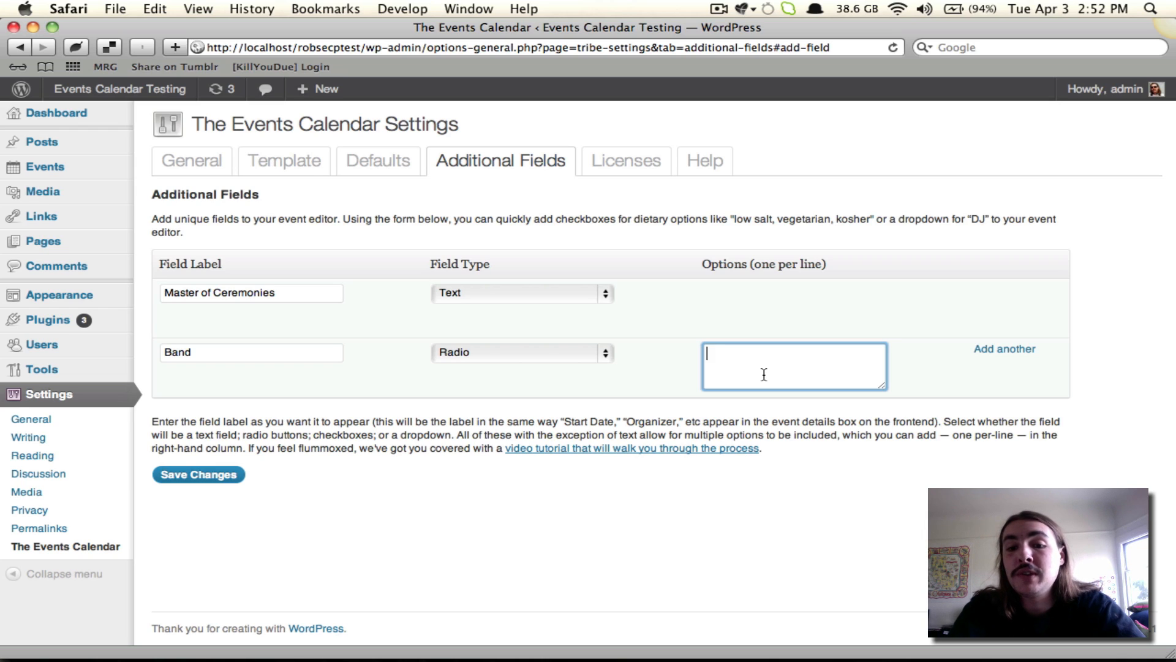
Step: List Rob And His Friends, James Brown and The Band as Band options, adding an empty row
{"action": "type", "text": "Rob And His Friends"}
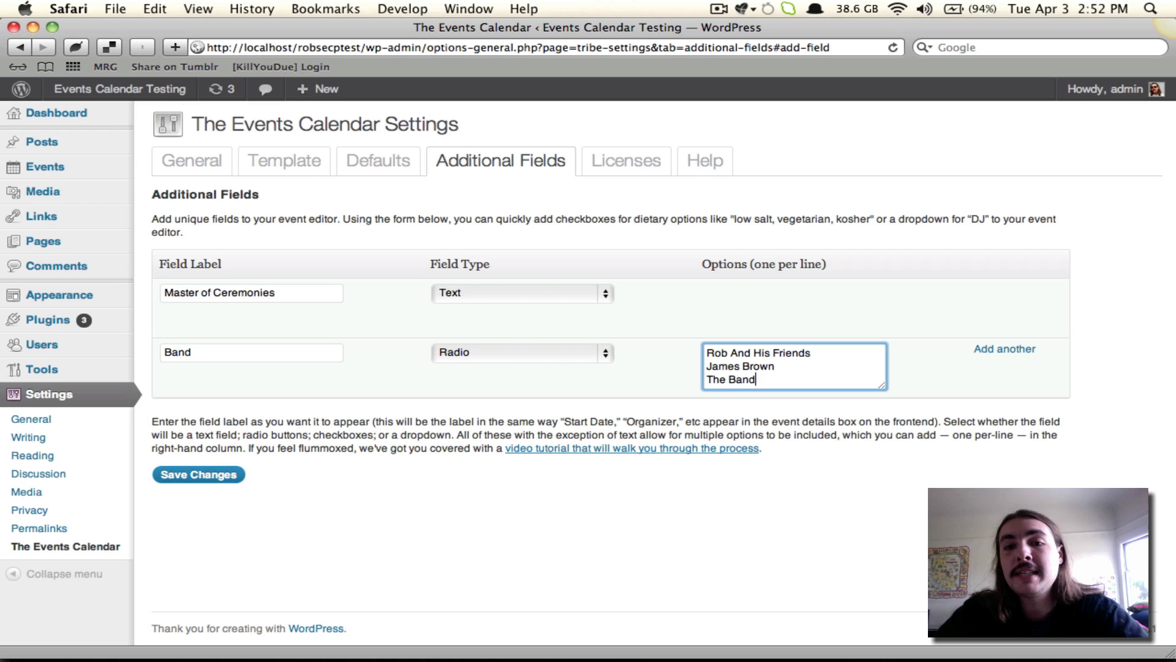
{"action": "left_click", "coordinate": [251, 352]}
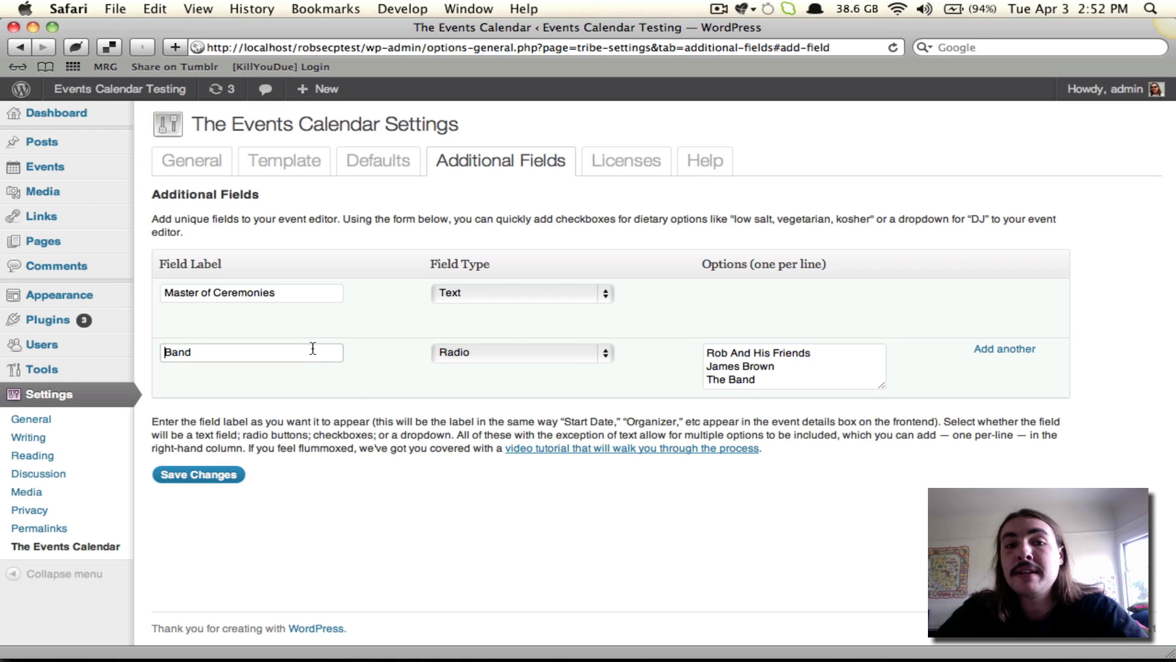
{"action": "mouse_move", "coordinate": [424, 348]}
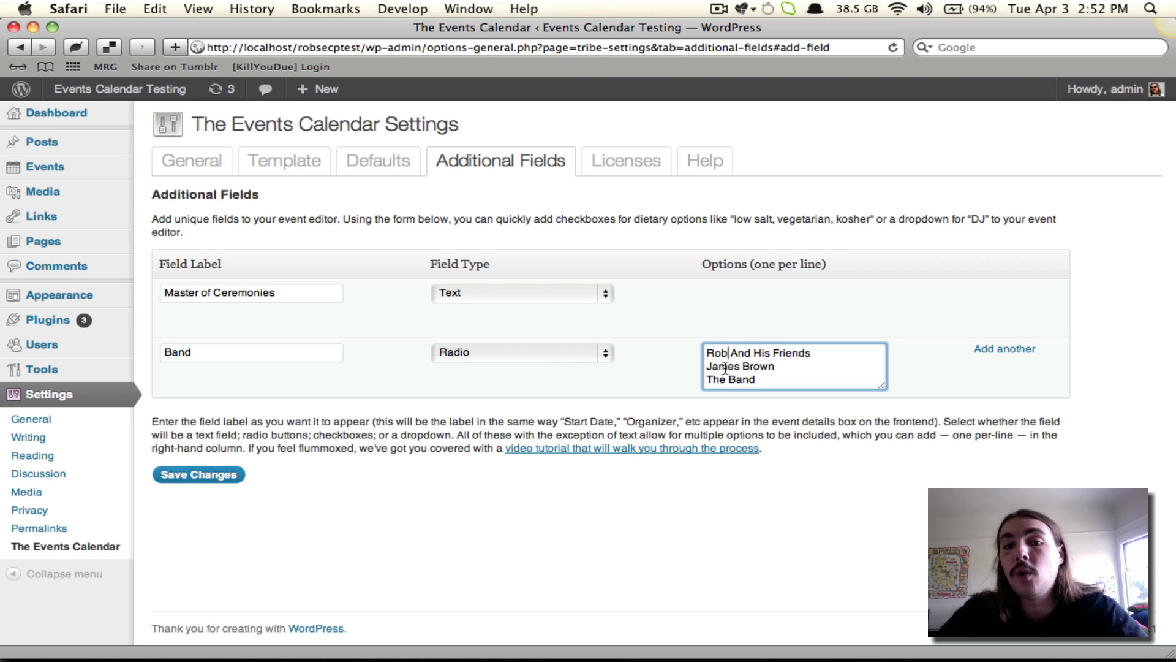
{"action": "left_click", "coordinate": [1003, 348]}
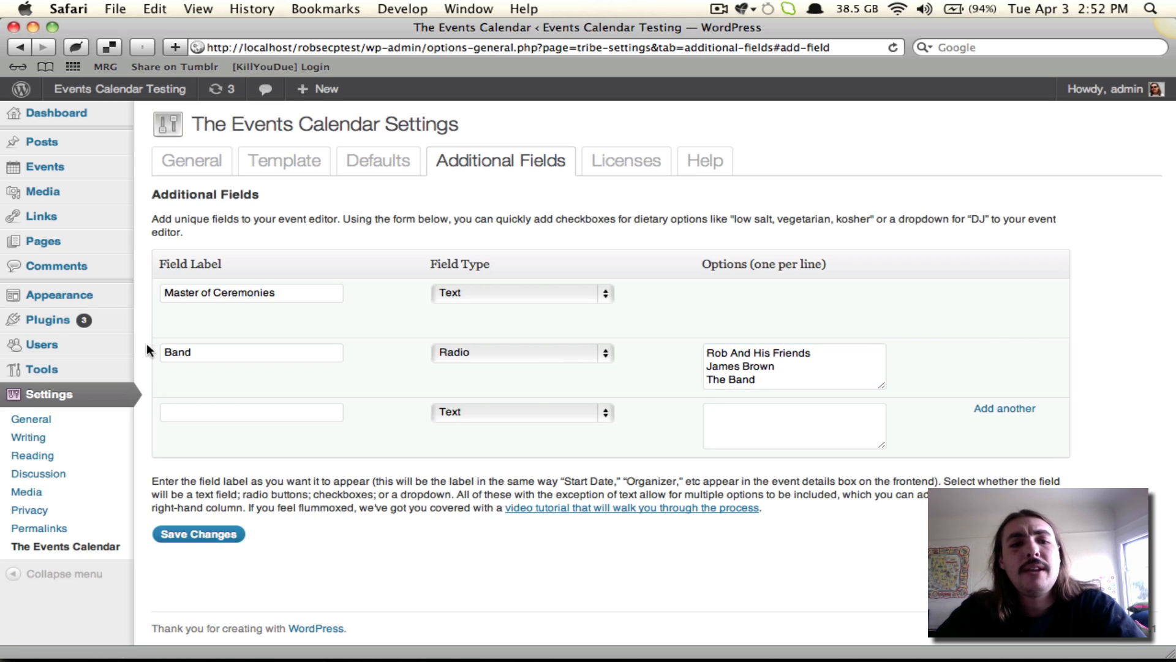
Step: Make the third field 'Catering' a Dropdown with McDonald's, Arby's and Burger King
{"action": "left_click", "coordinate": [250, 412]}
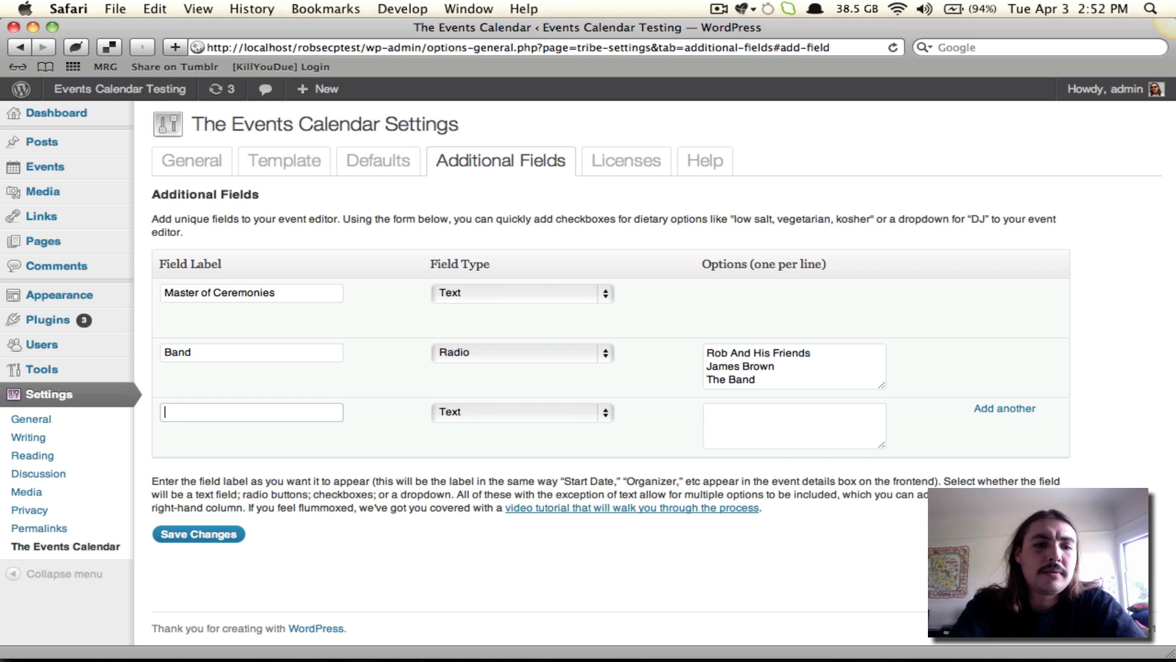
{"action": "left_click", "coordinate": [522, 412]}
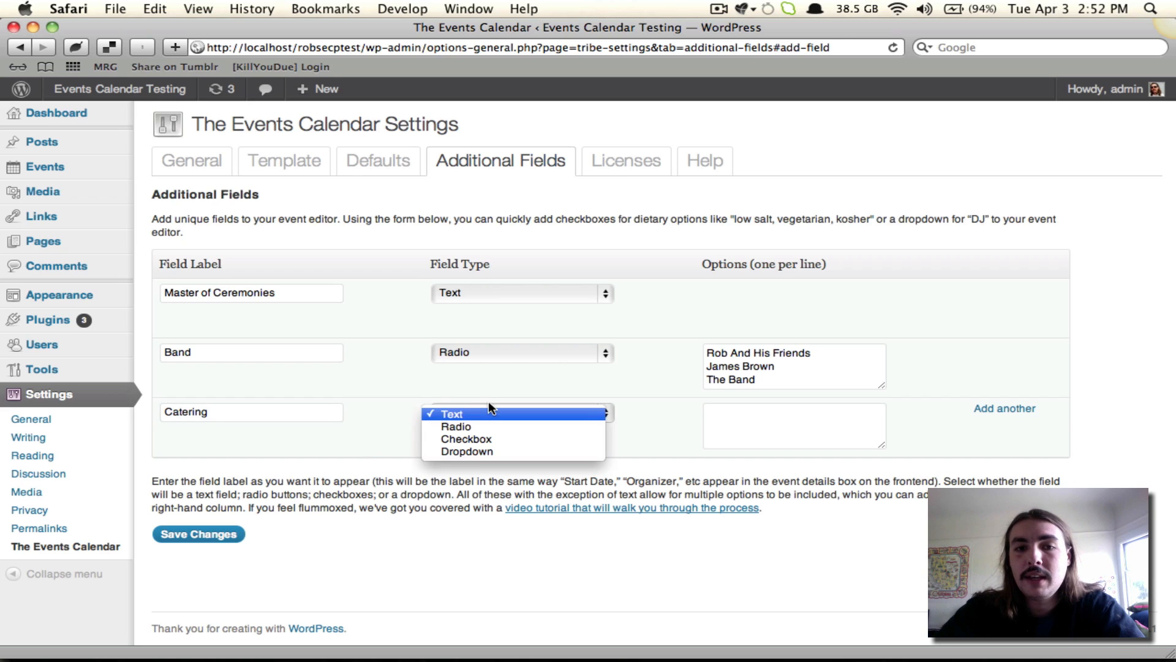
{"action": "left_click", "coordinate": [466, 451]}
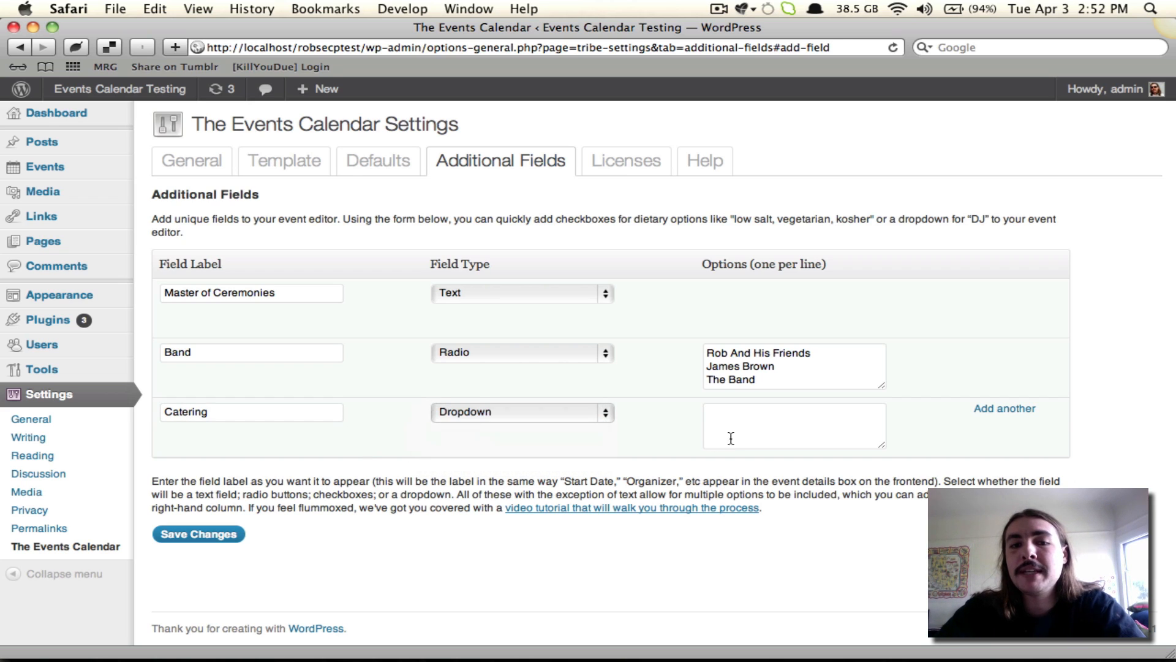
{"action": "left_click", "coordinate": [794, 425]}
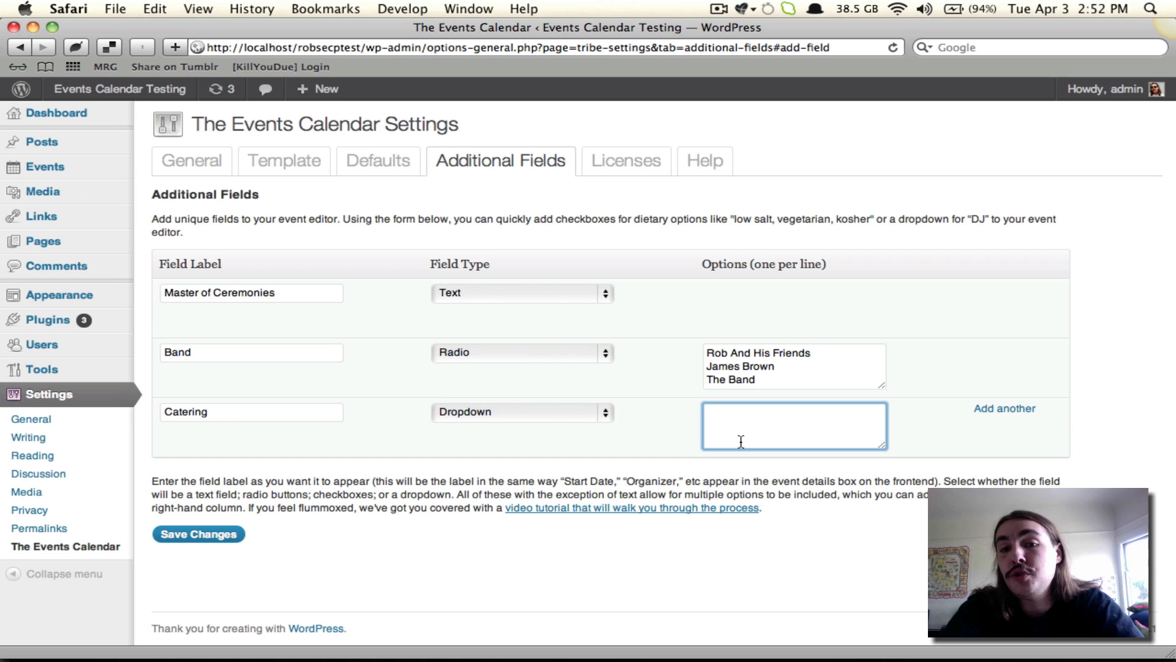
{"action": "type", "text": "McDonla"}
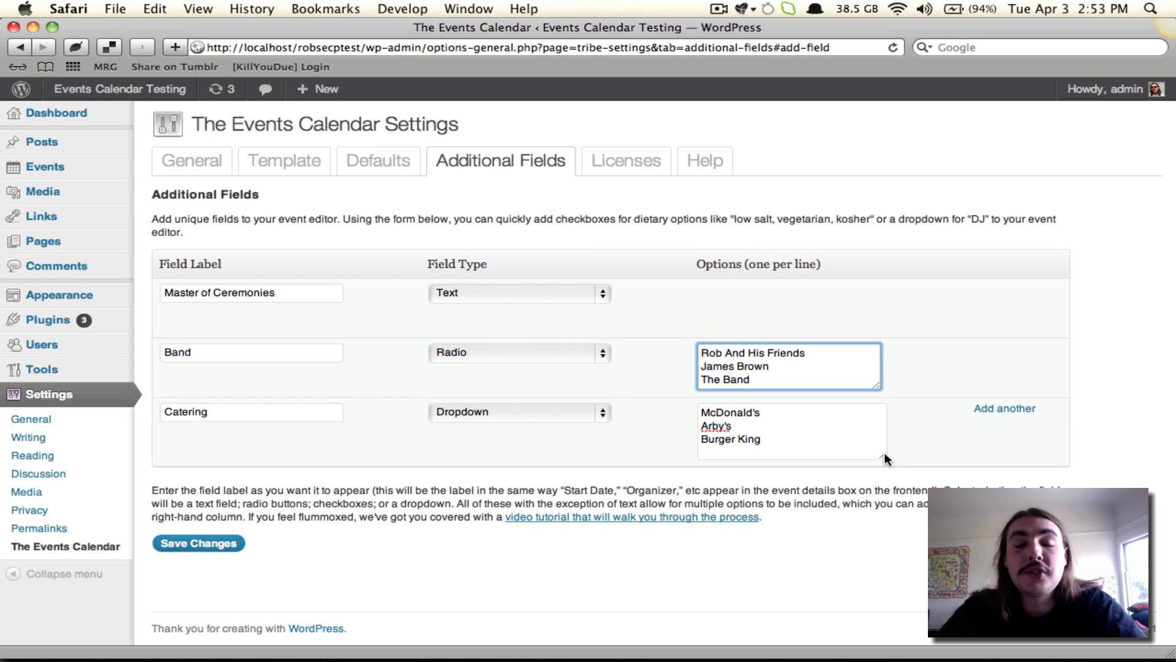
{"action": "mouse_move", "coordinate": [1004, 408]}
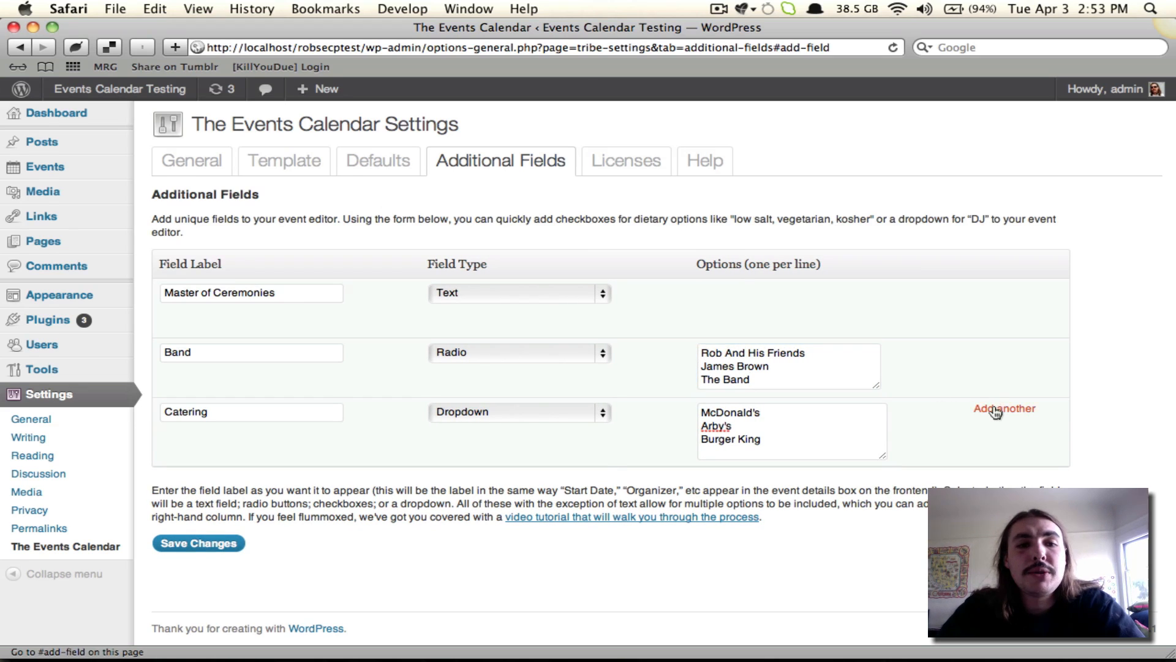
{"action": "left_click", "coordinate": [1004, 408]}
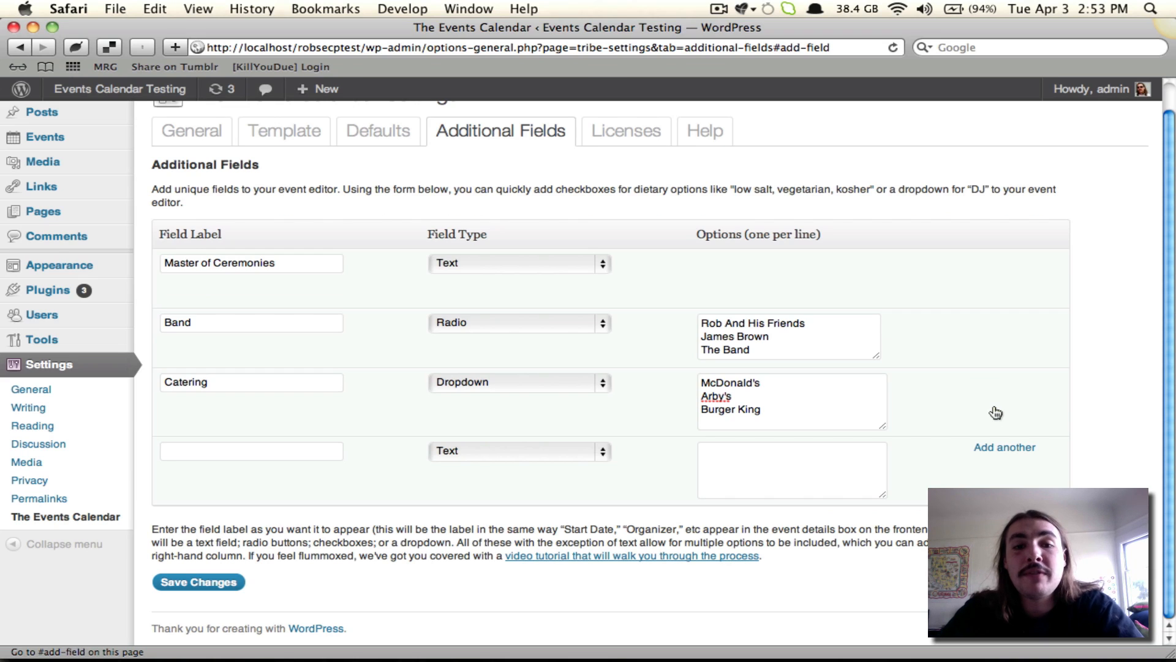
Step: Add a Checkbox field 'Prizes' with 1969 Chevy, Bottle of Wine, Stamp Collection
{"action": "left_click", "coordinate": [252, 451]}
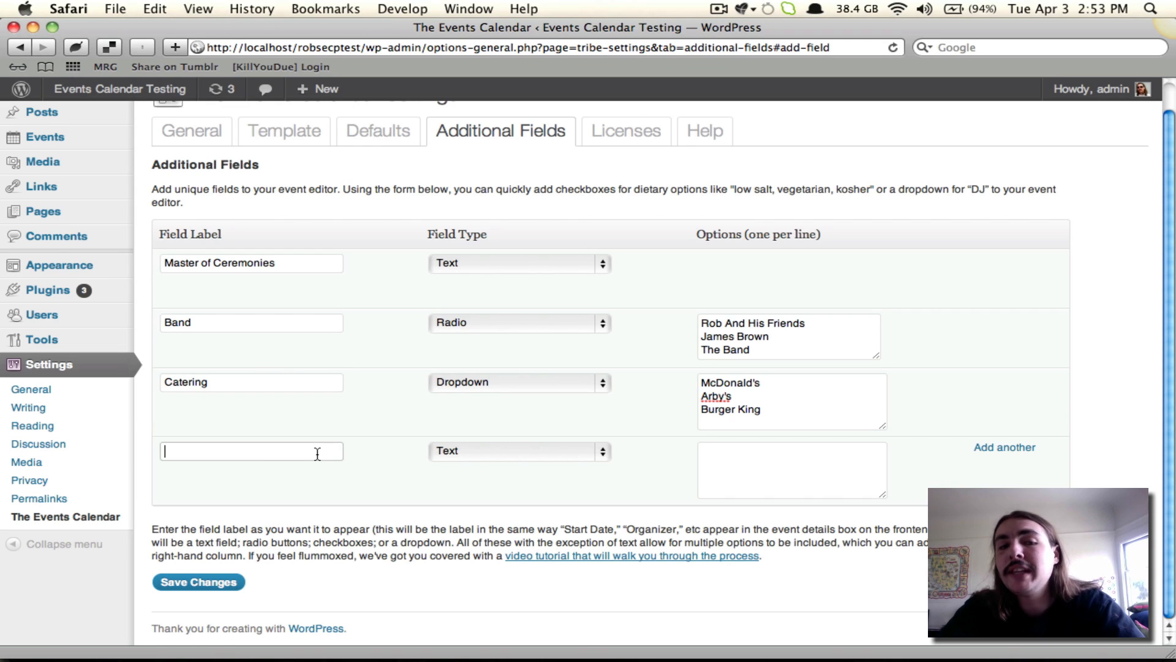
{"action": "type", "text": "Prizes"}
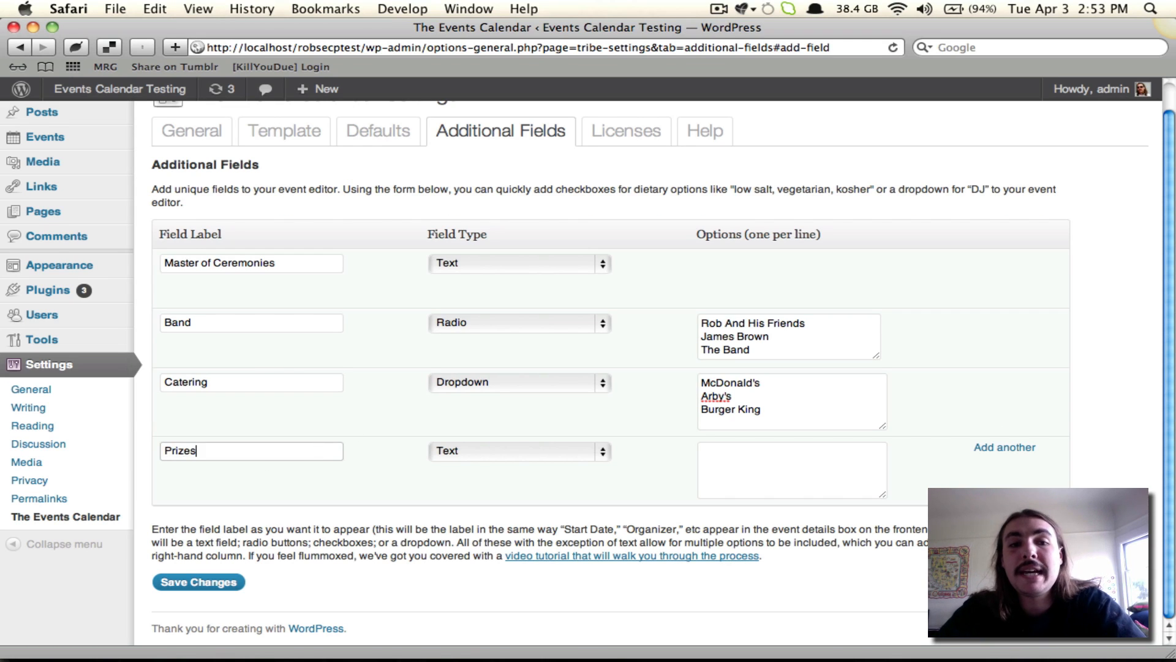
{"action": "left_click", "coordinate": [518, 451]}
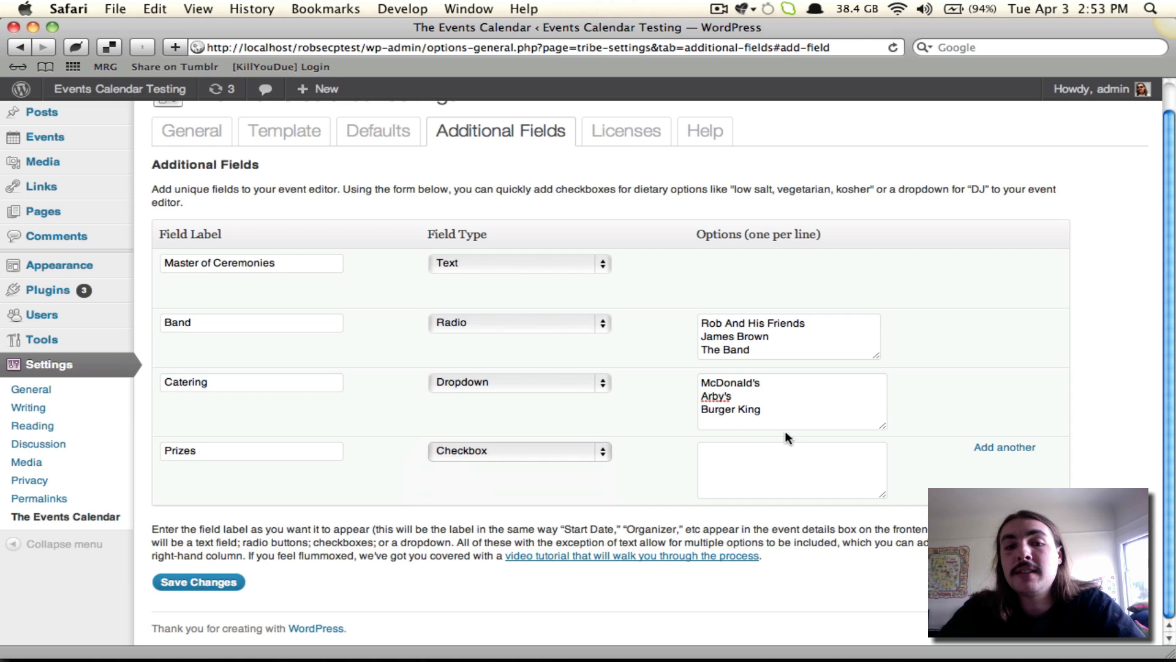
{"action": "left_click", "coordinate": [791, 469]}
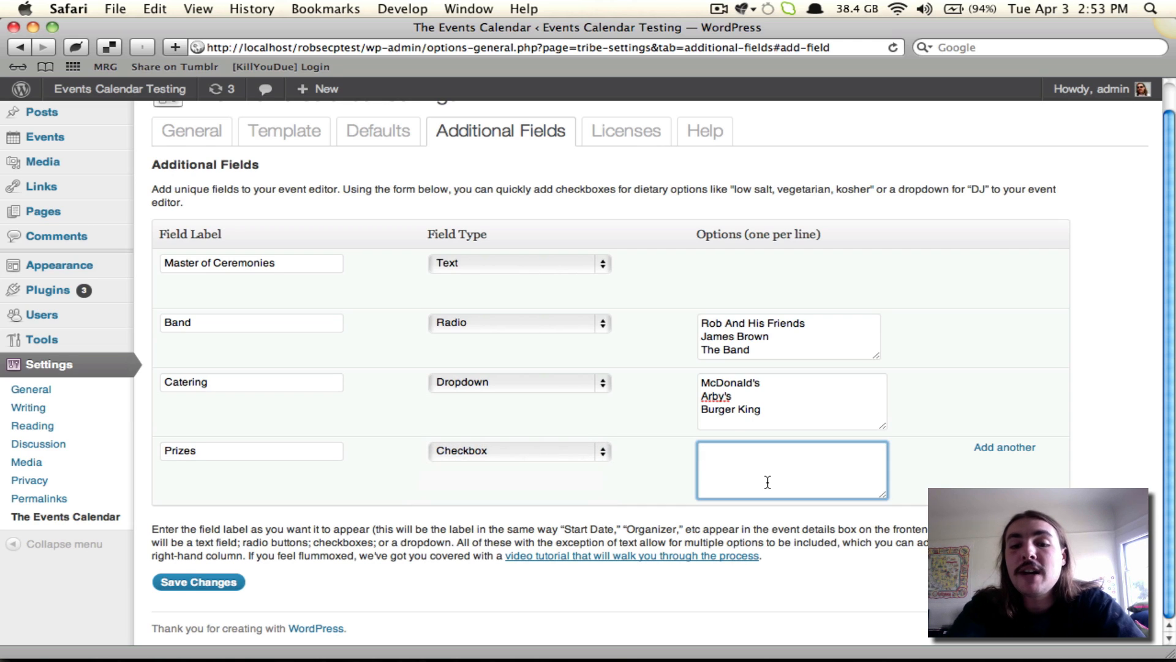
{"action": "type", "text": "1969 Chevy"}
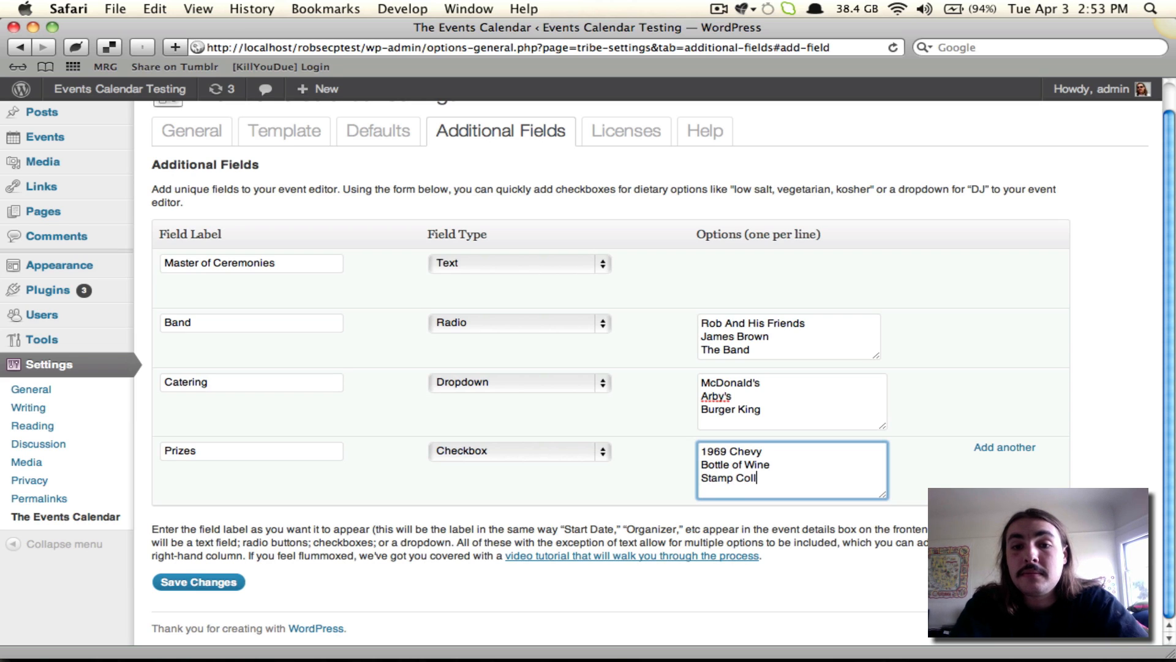
{"action": "type", "text": "ection"}
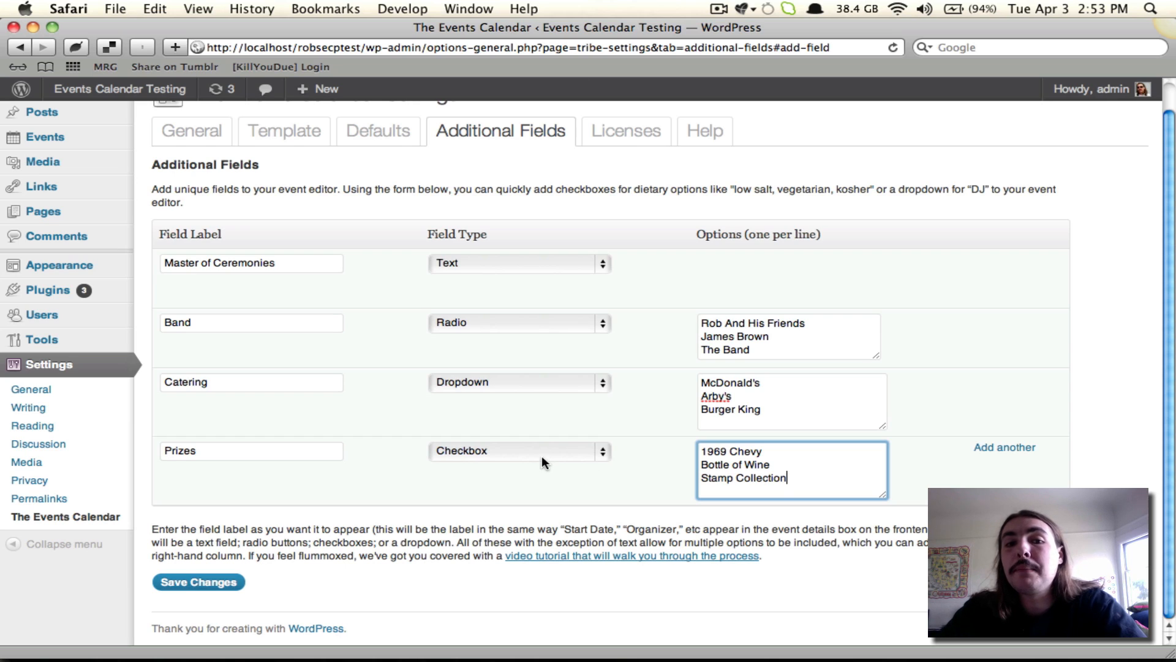
{"action": "mouse_move", "coordinate": [509, 442]}
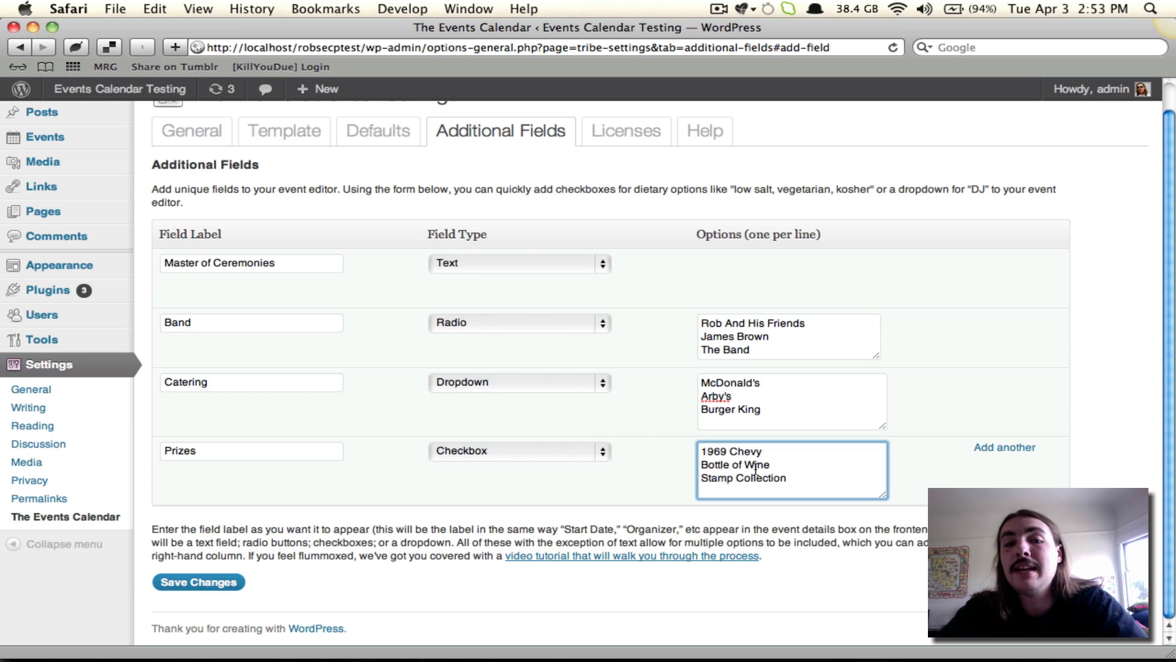
{"action": "mouse_move", "coordinate": [521, 358]}
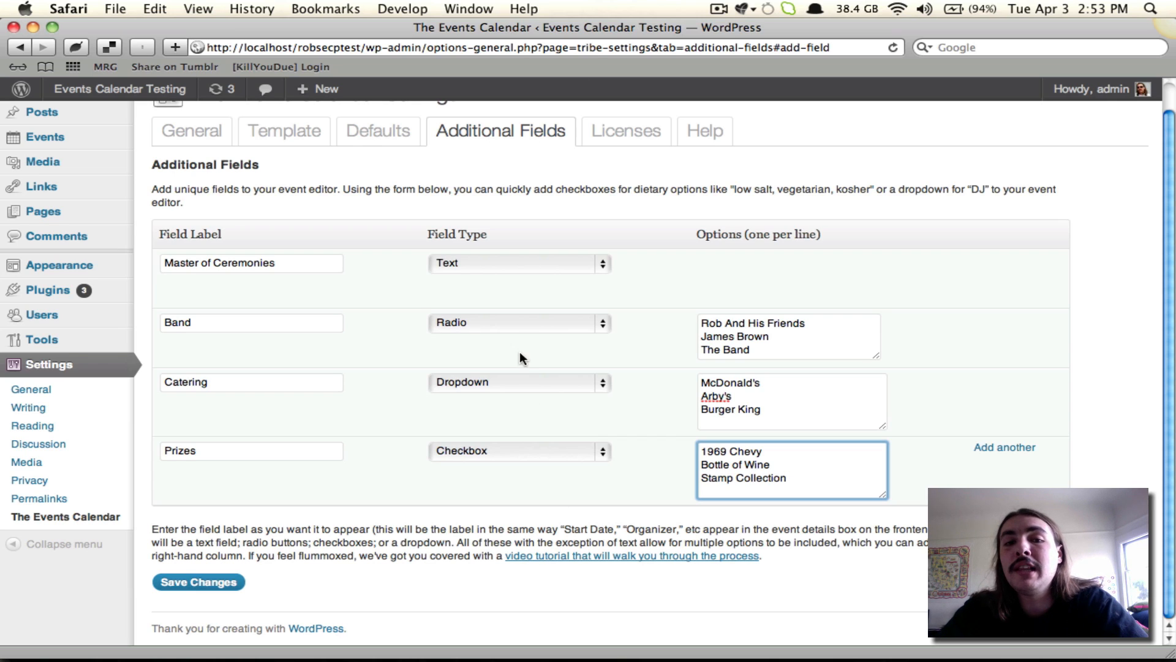
{"action": "mouse_move", "coordinate": [425, 444]}
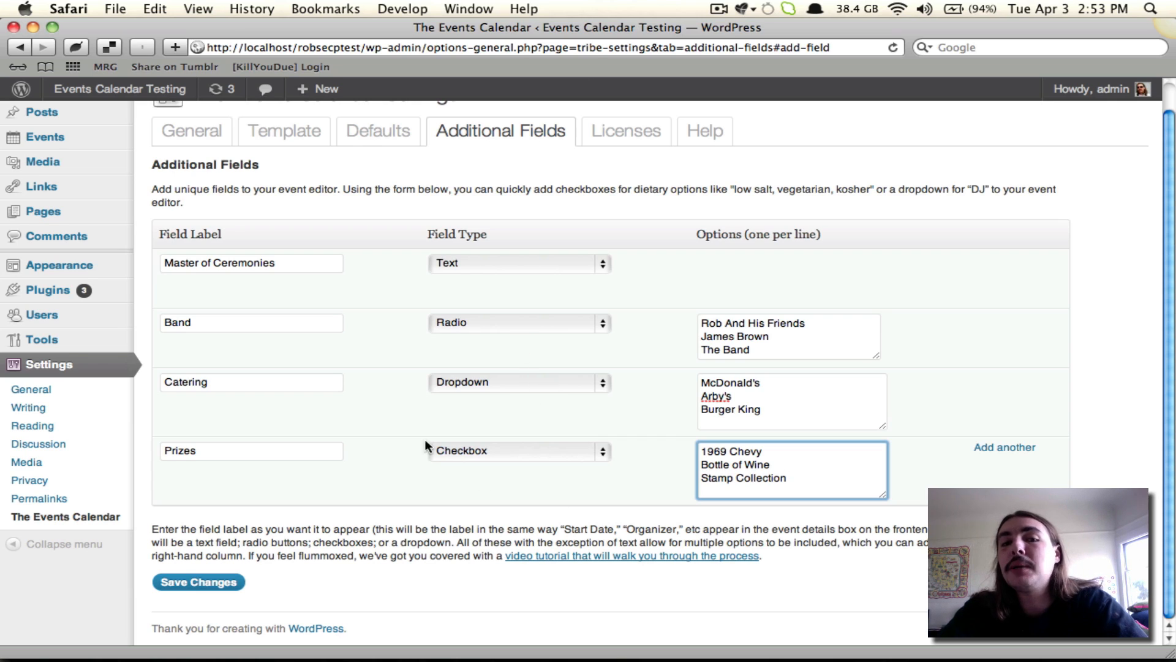
{"action": "mouse_move", "coordinate": [573, 417]}
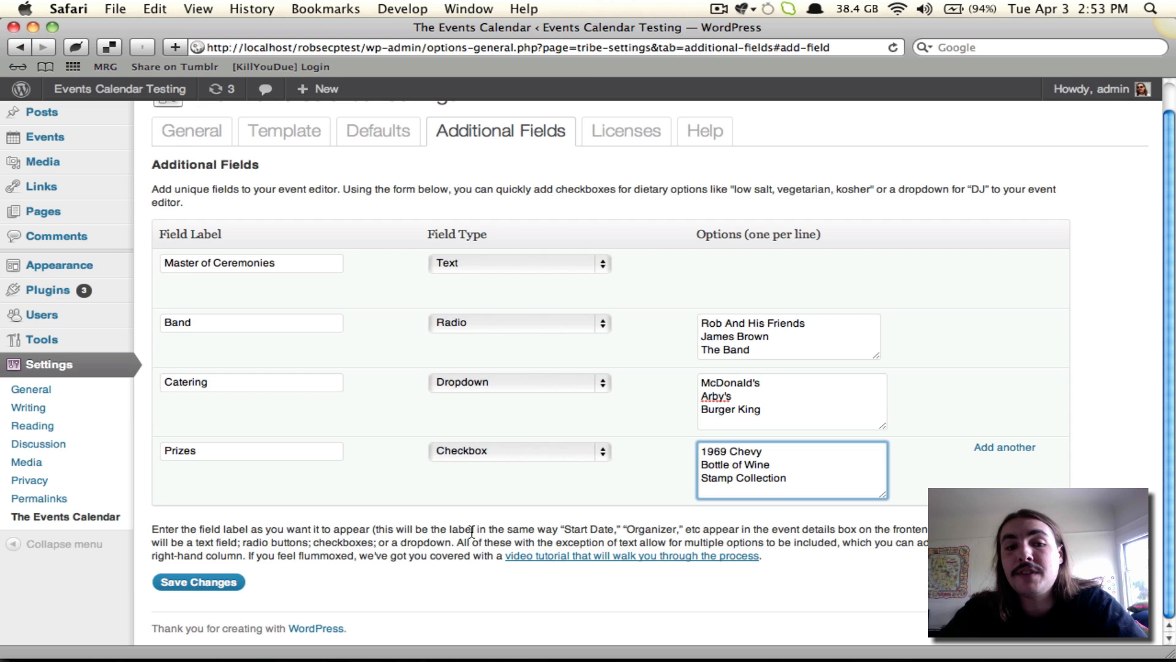
Step: Save the four additional fields and start a new event
{"action": "left_click", "coordinate": [198, 582]}
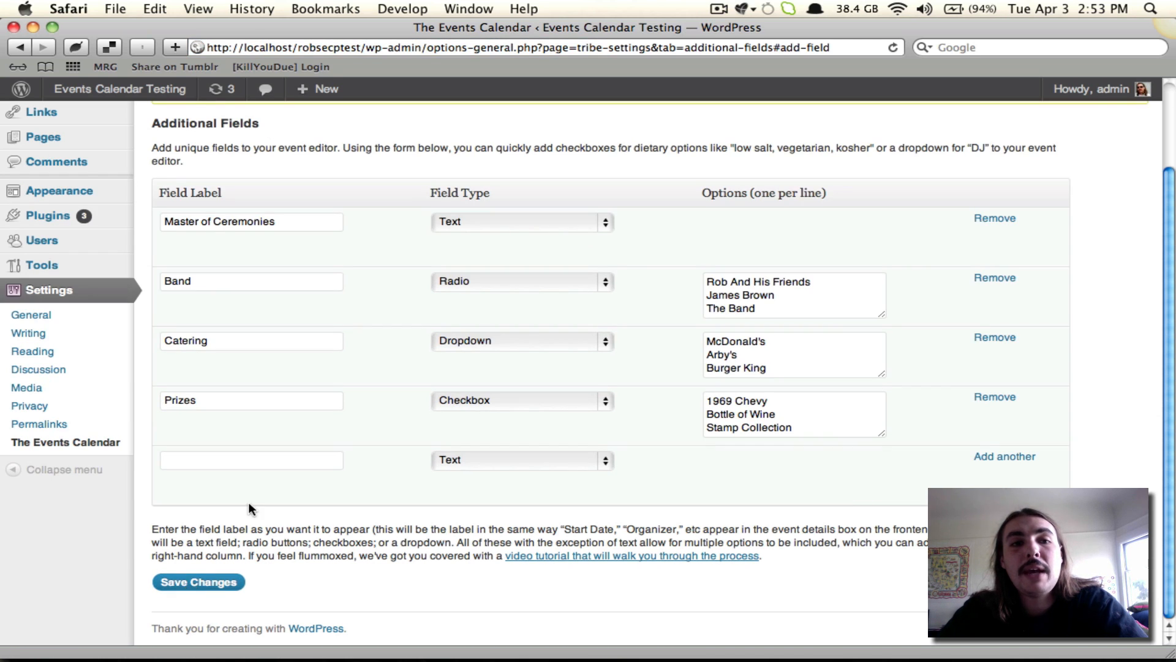
{"action": "left_click", "coordinate": [197, 582]}
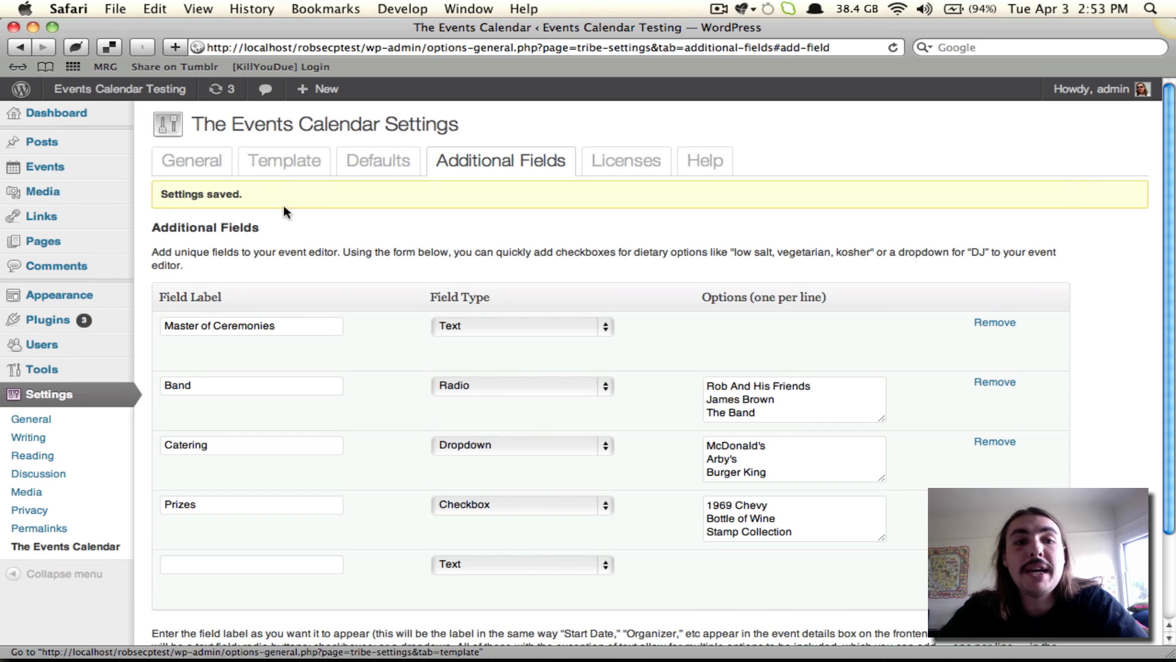
{"action": "mouse_move", "coordinate": [45, 166]}
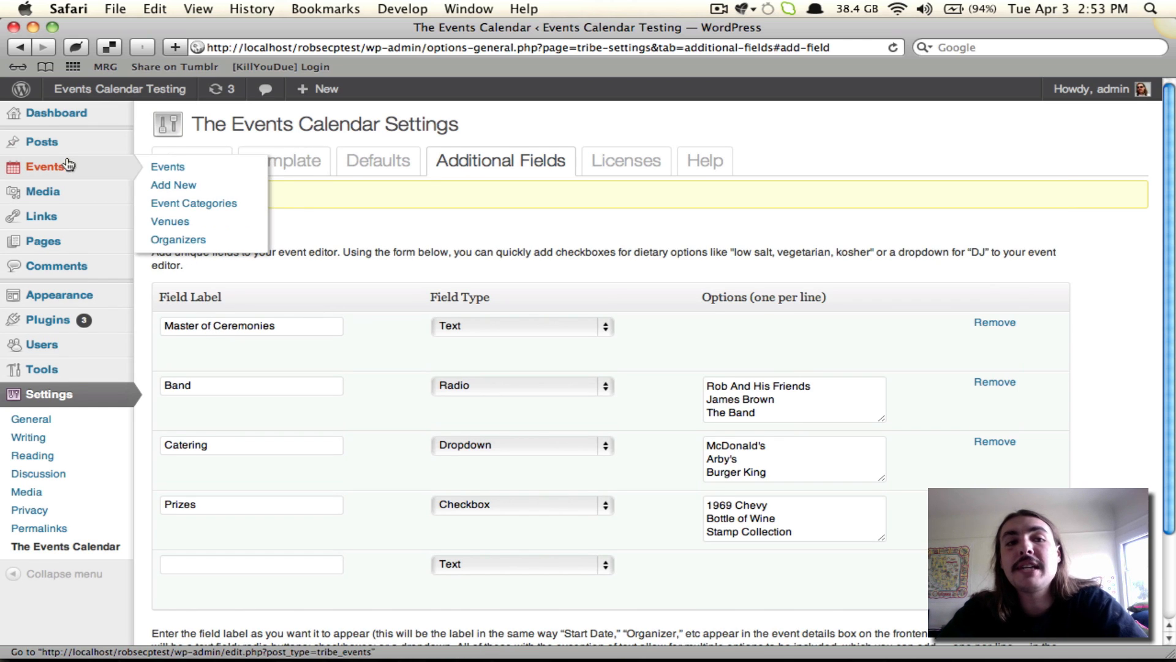
{"action": "left_click", "coordinate": [173, 184]}
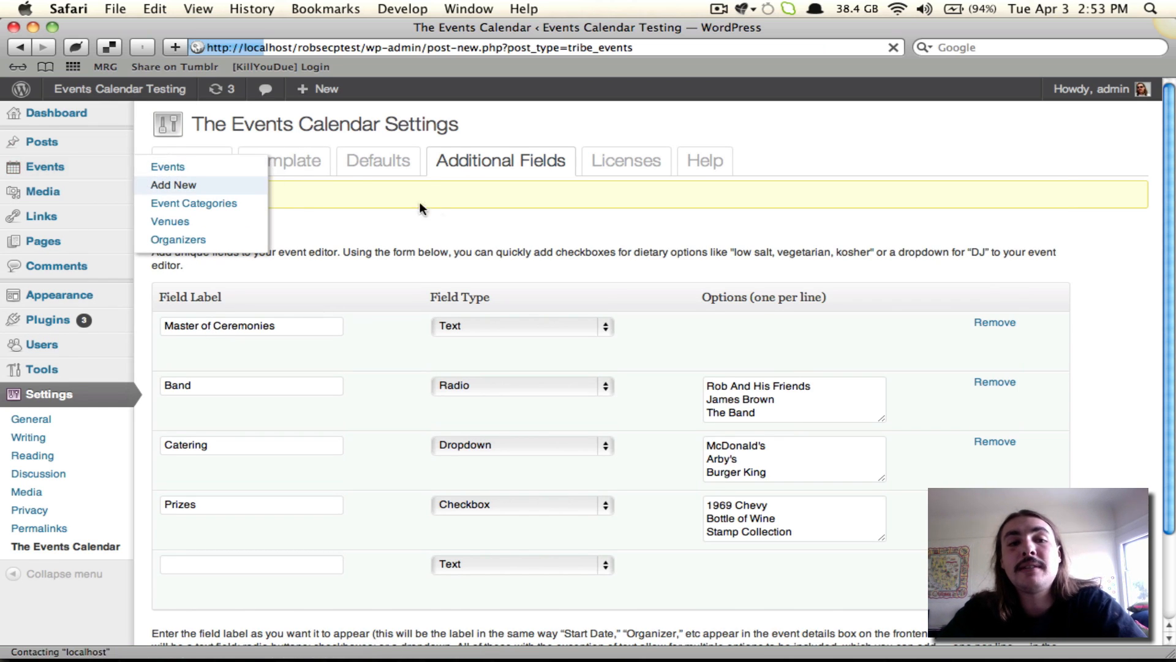
Step: Draft an all-day event 'Robs Party Is Here' described as 'This is happening.'
{"action": "left_click", "coordinate": [173, 185]}
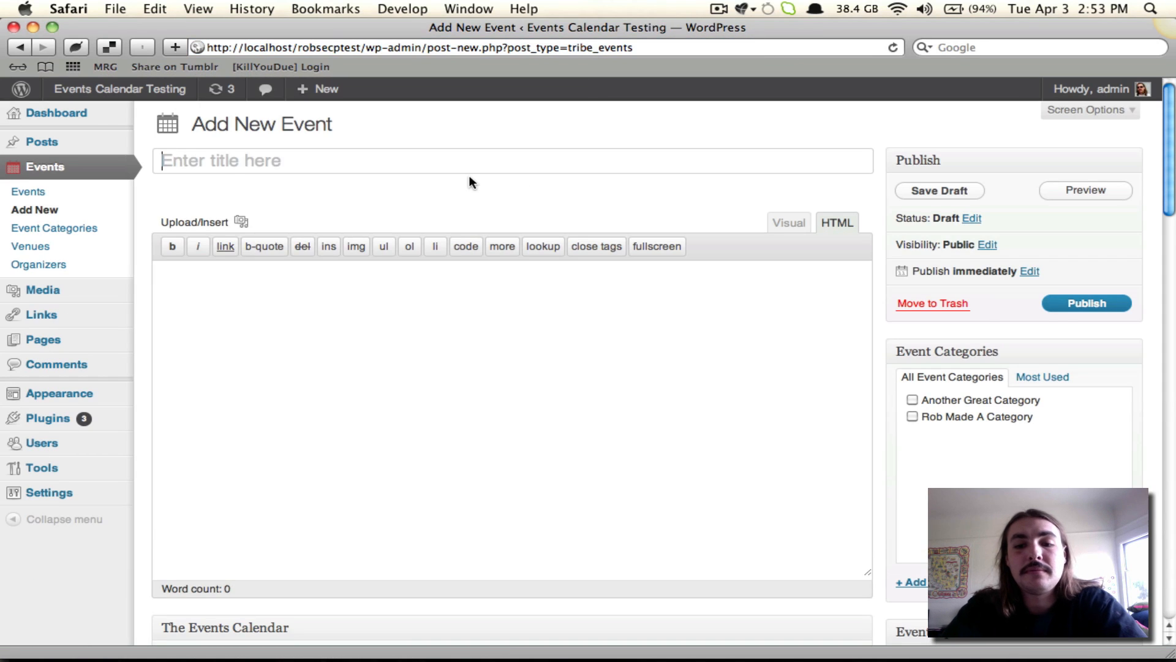
{"action": "type", "text": "Robs Par"}
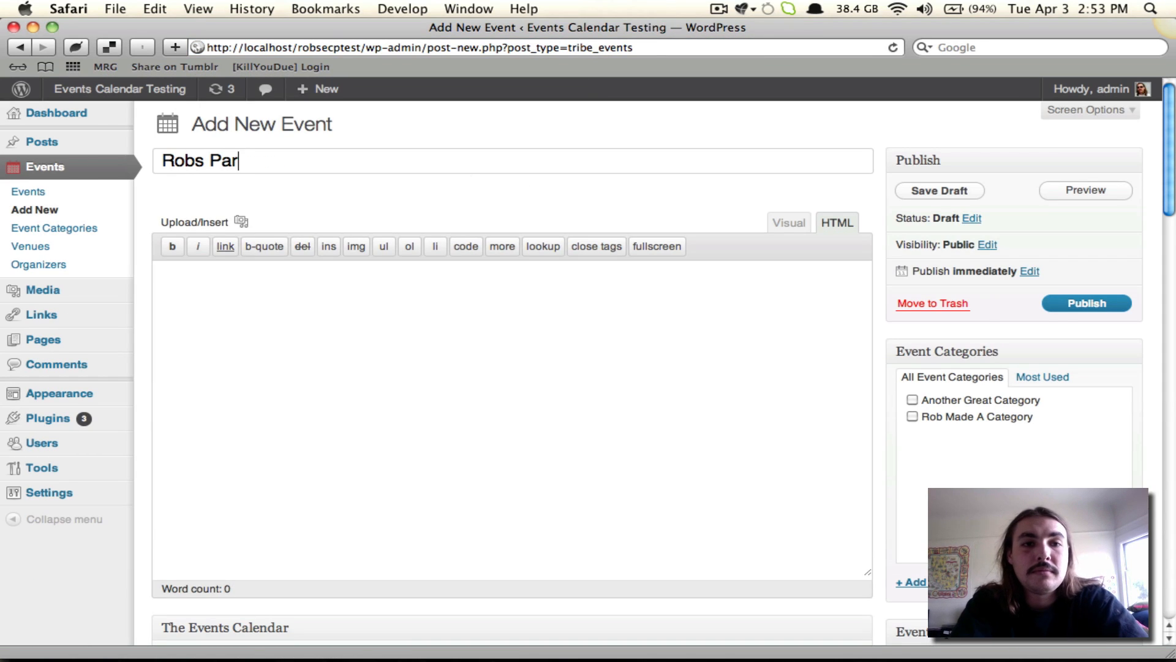
{"action": "type", "text": "This"}
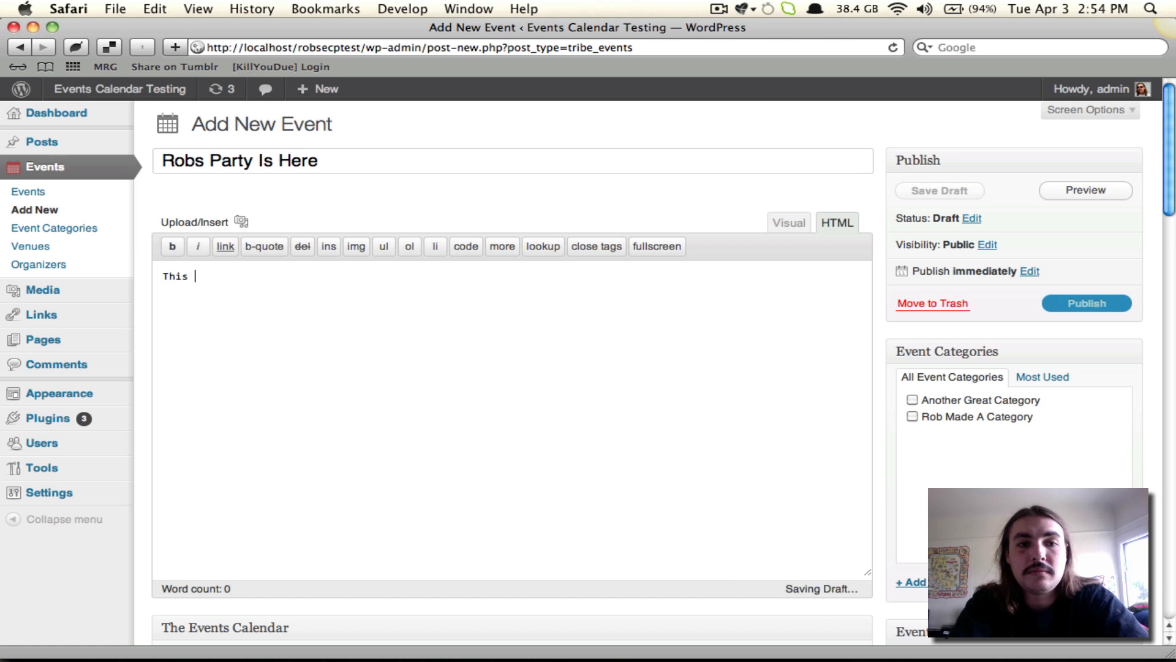
{"action": "type", "text": "is happening."}
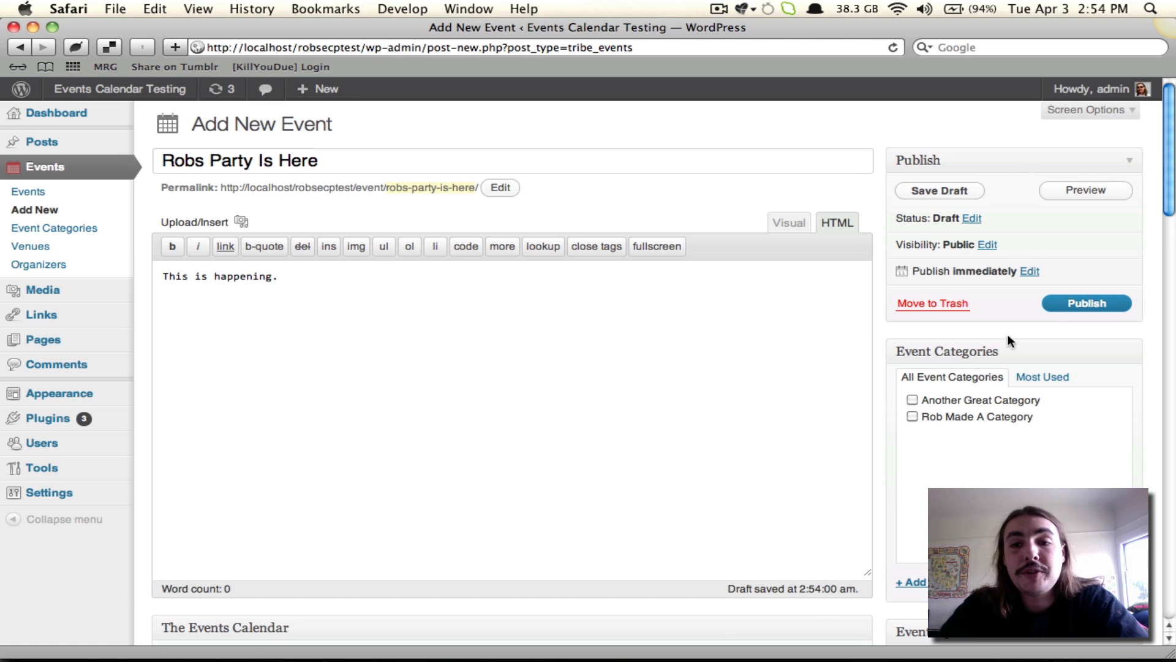
{"action": "scroll", "scroll_direction": "down", "scroll_amount": 3}
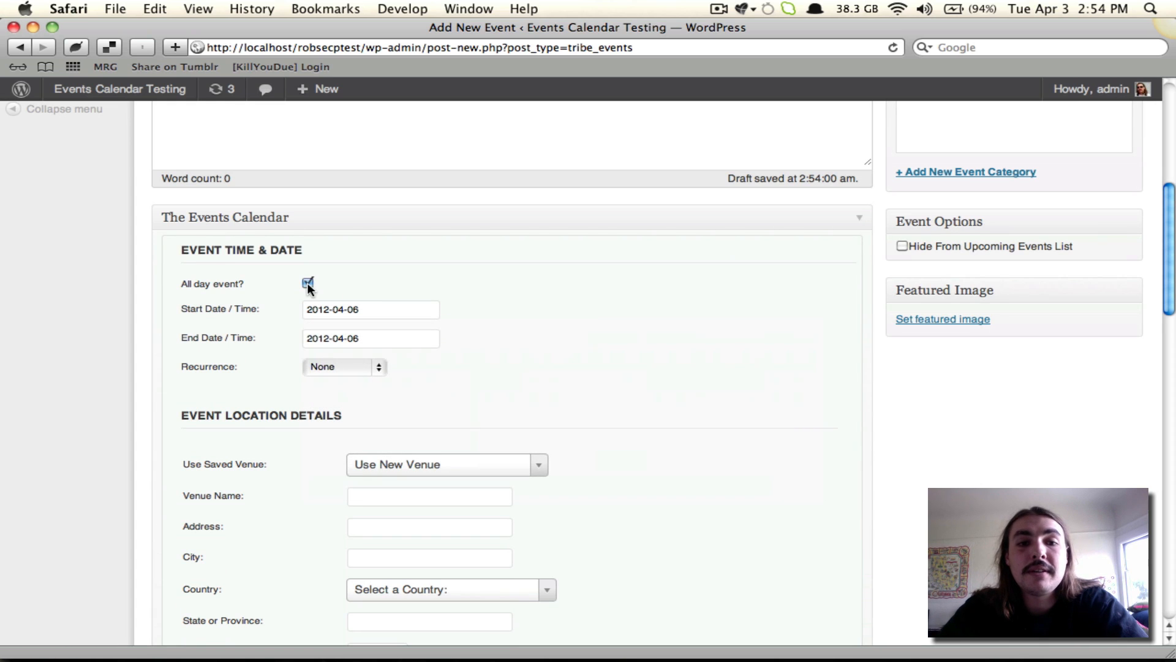
{"action": "left_click", "coordinate": [447, 464]}
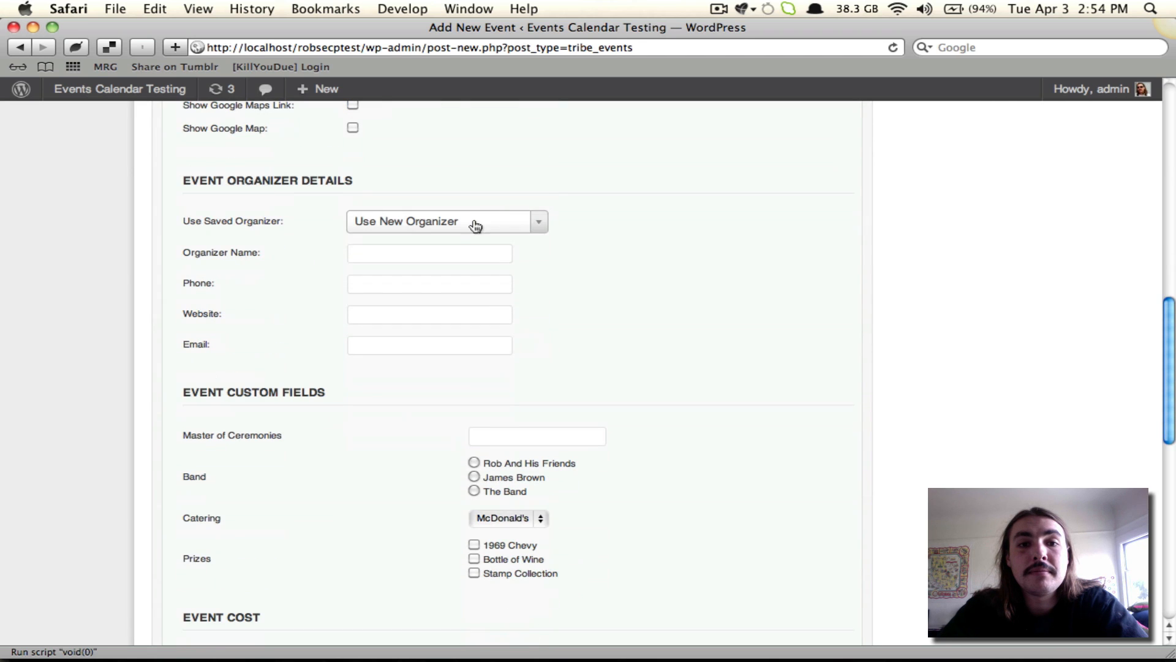
{"action": "scroll", "scroll_direction": "down", "scroll_amount": 3}
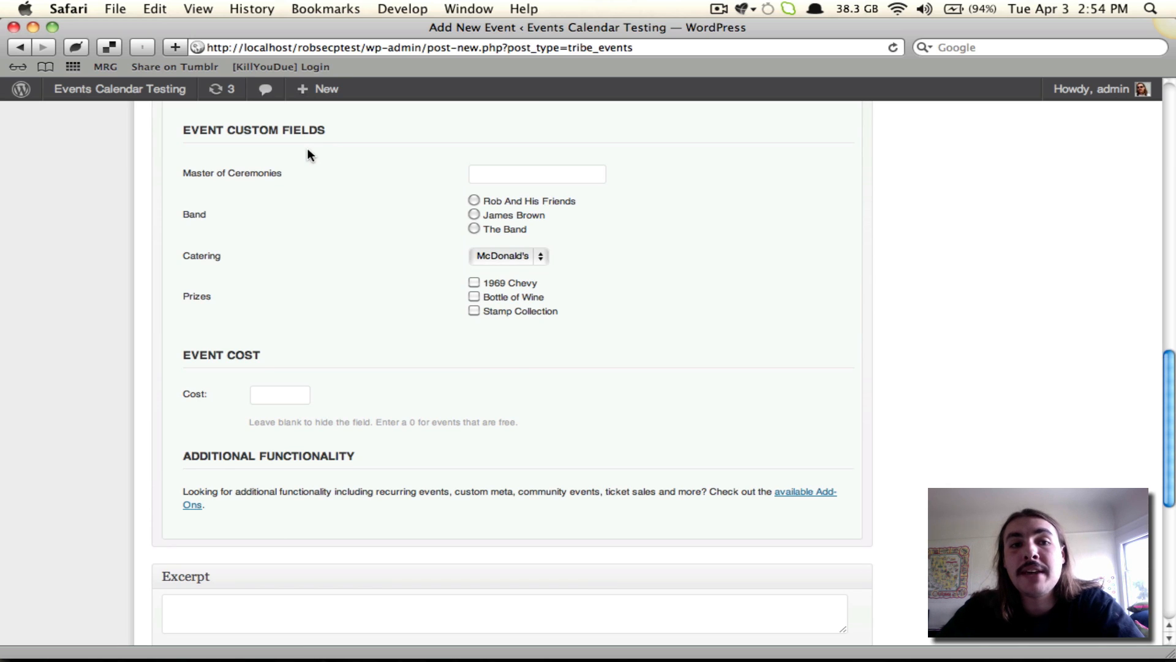
{"action": "mouse_move", "coordinate": [258, 172]}
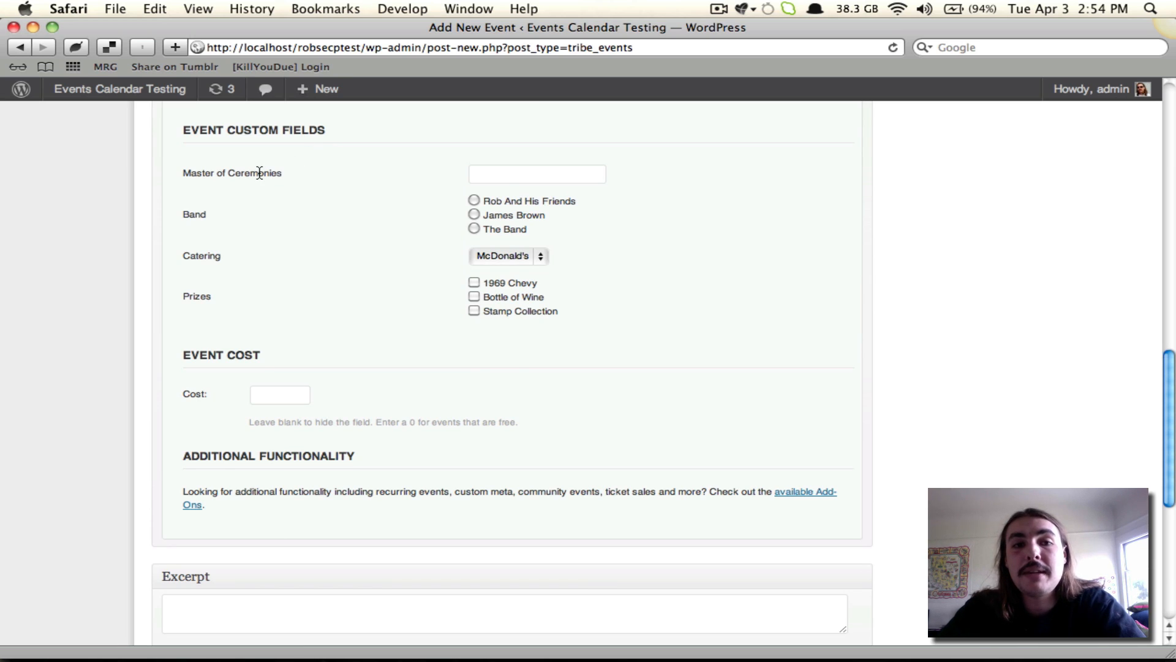
Step: Set Master of Ceremonies to James John Jones, Catering Burger King, prizes 1969 Chevy and Bottle of Wine
{"action": "left_click", "coordinate": [537, 173]}
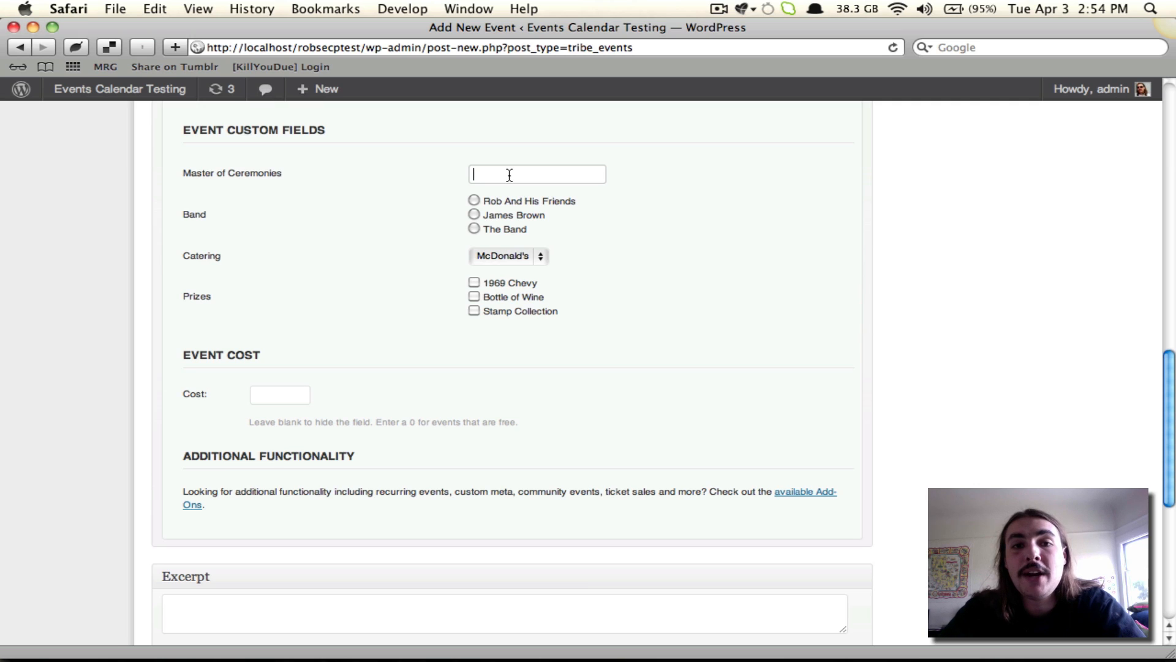
{"action": "type", "text": "James John Jones"}
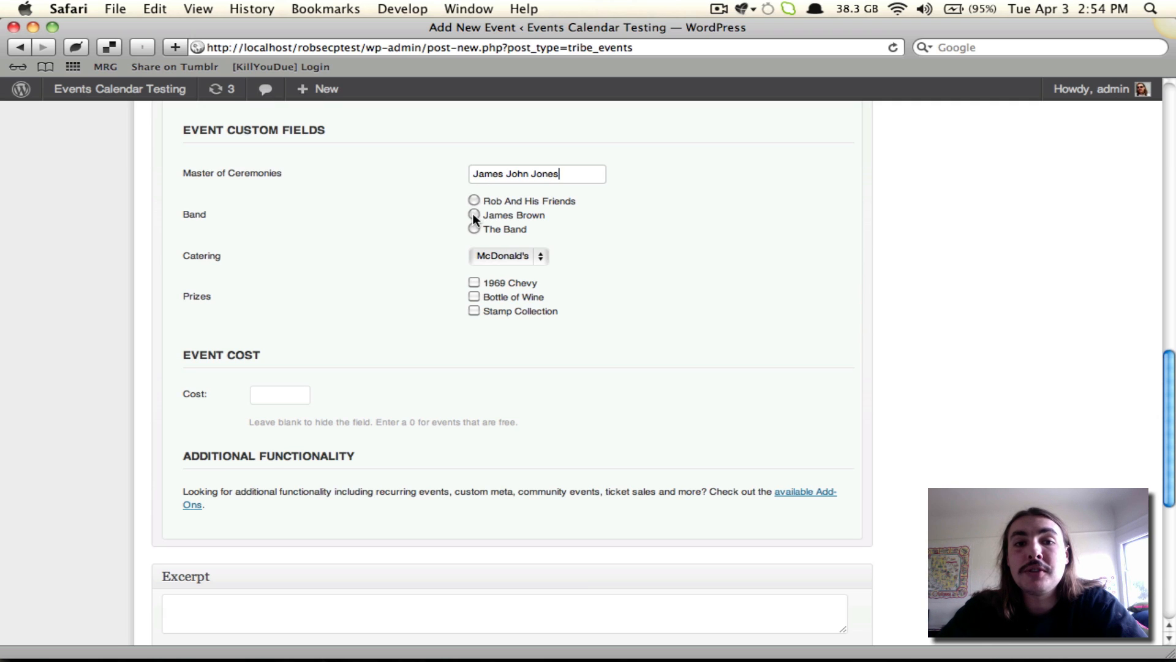
{"action": "left_click", "coordinate": [508, 256]}
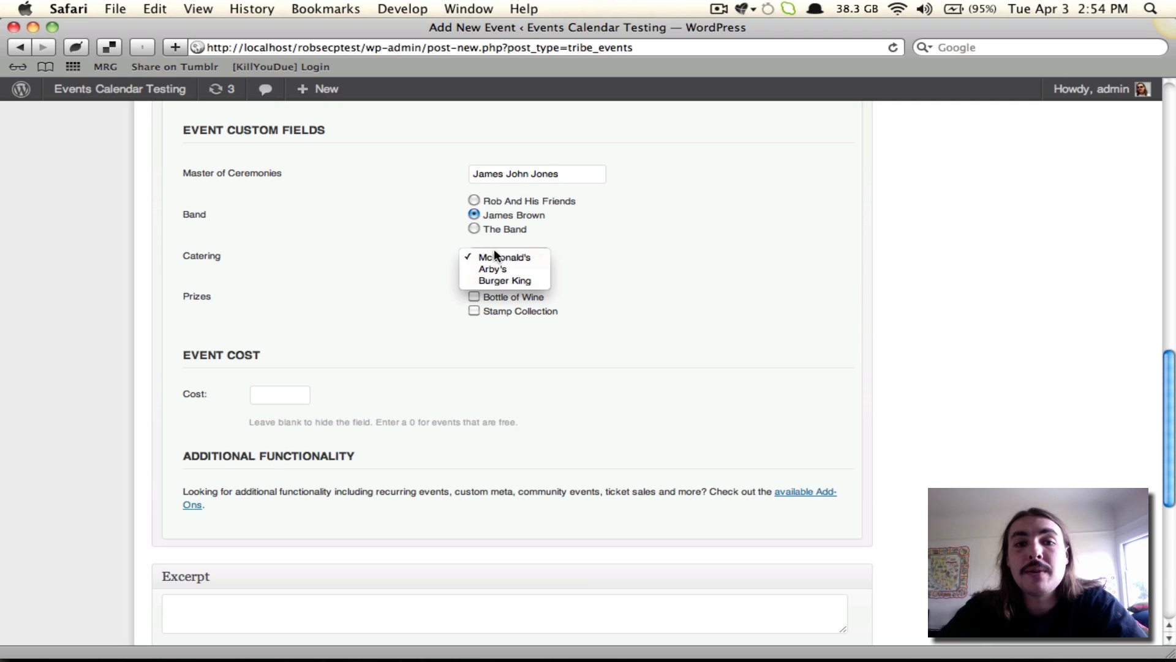
{"action": "left_click", "coordinate": [505, 280]}
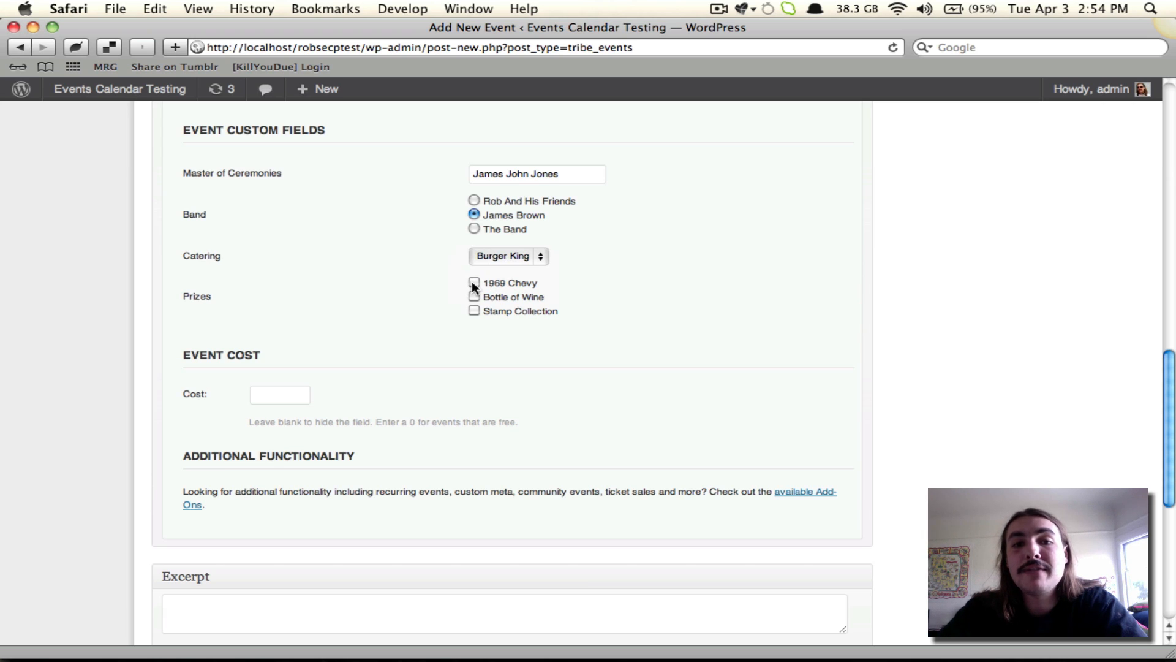
{"action": "left_click", "coordinate": [472, 283]}
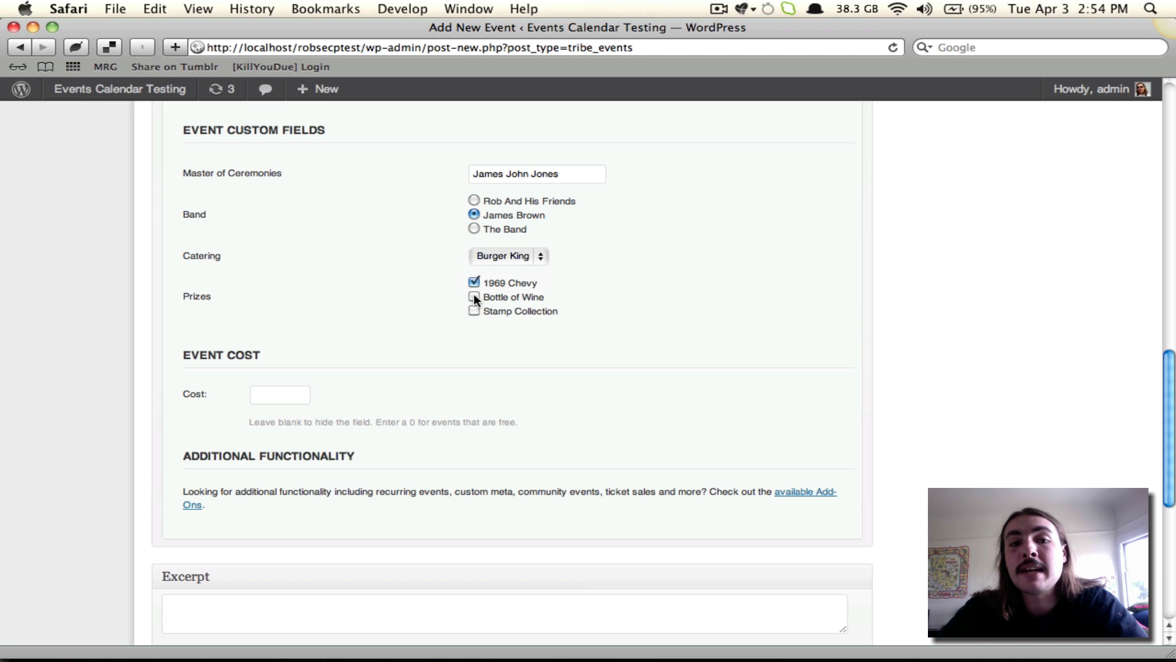
{"action": "left_click", "coordinate": [472, 297]}
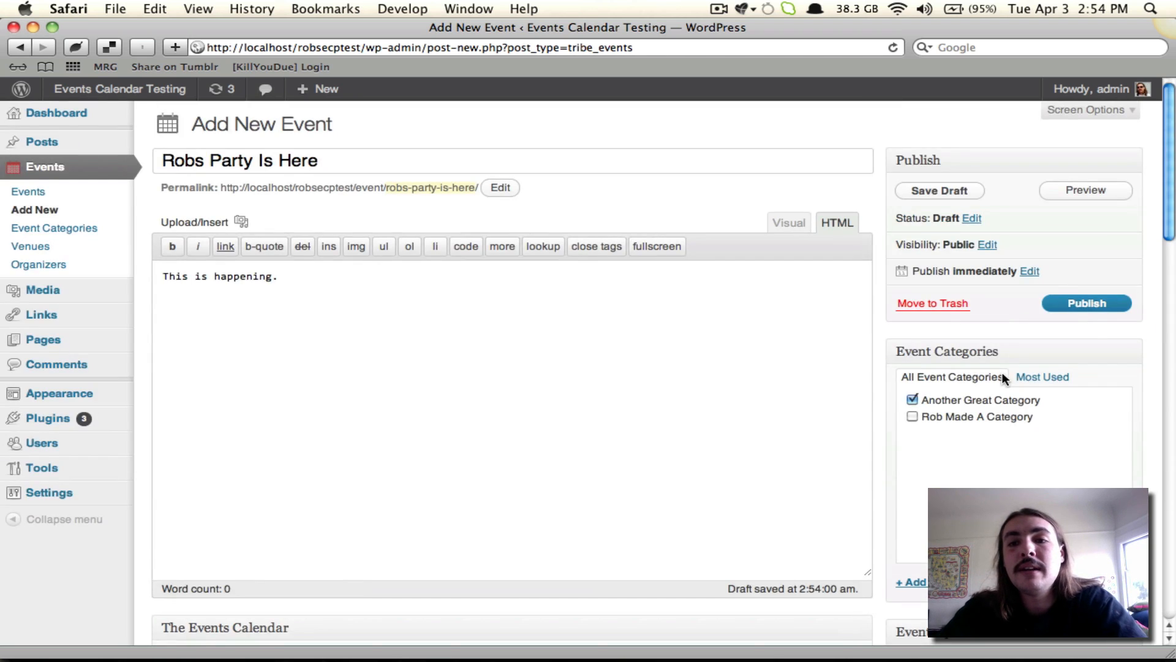
Step: Publish the 'Robs Party Is Here' event
{"action": "left_click", "coordinate": [1086, 303]}
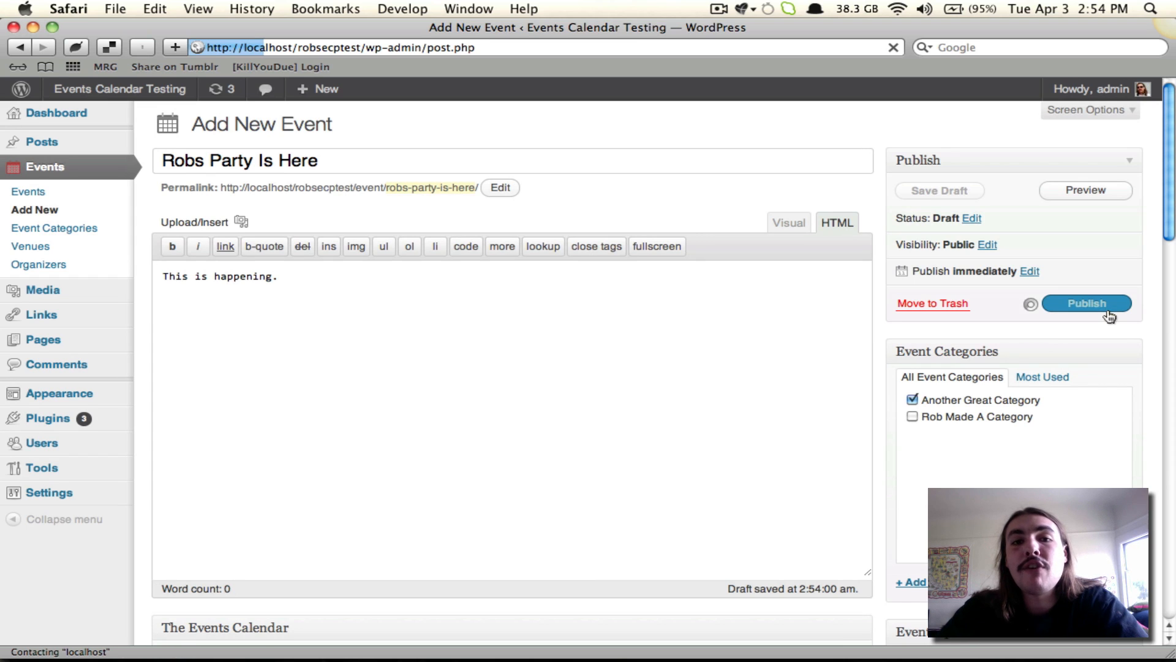
{"action": "left_click", "coordinate": [1086, 303]}
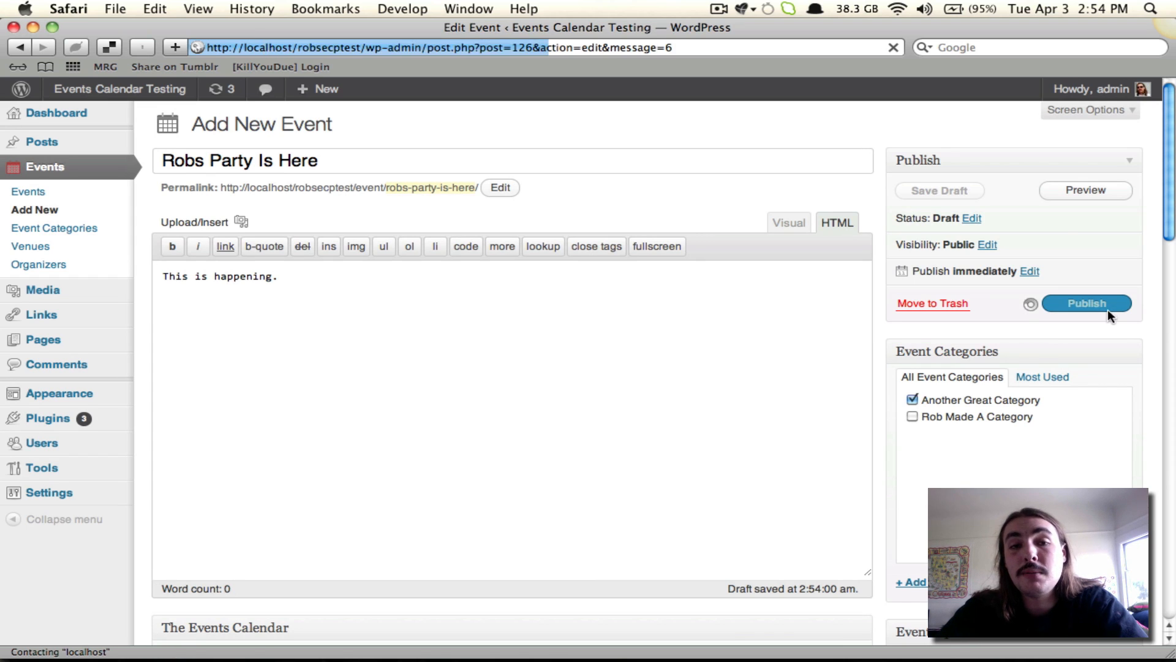
{"action": "left_click", "coordinate": [1085, 303]}
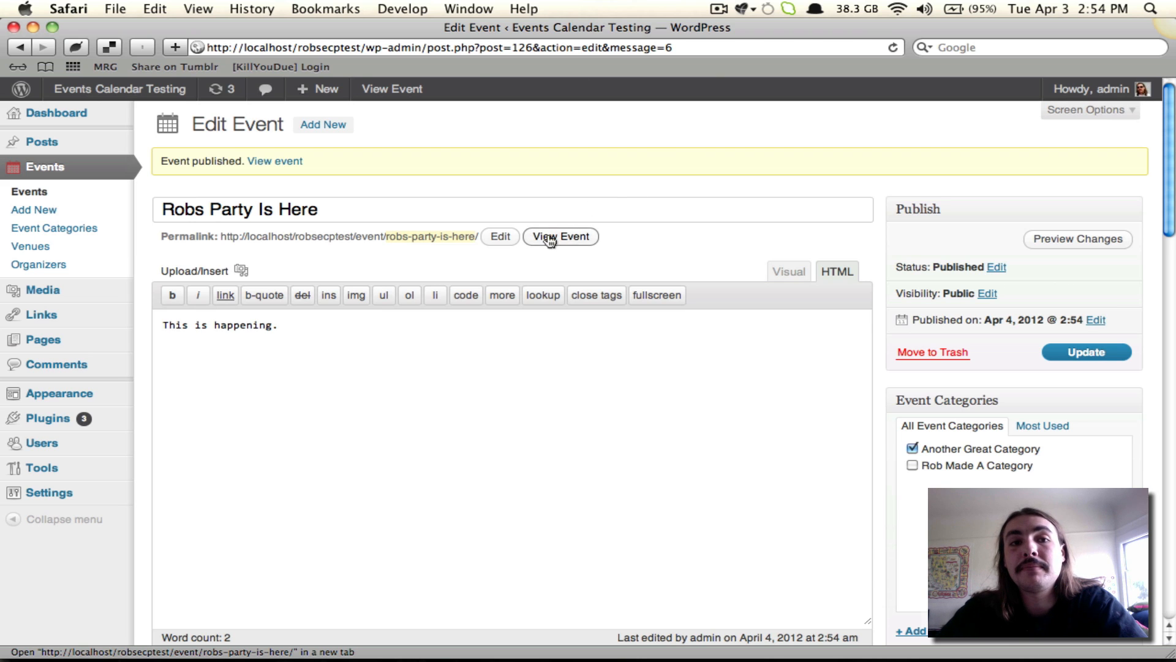
Step: View the published event page and scroll to its custom field details
{"action": "left_click", "coordinate": [560, 236]}
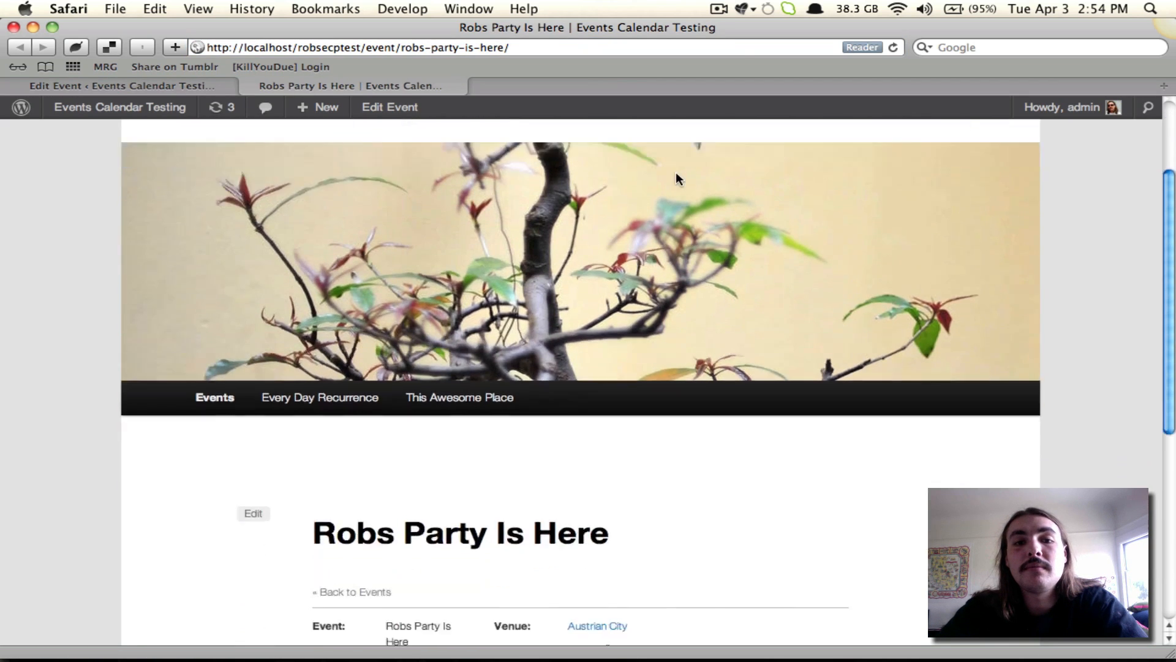
{"action": "scroll", "scroll_direction": "down", "scroll_amount": 3}
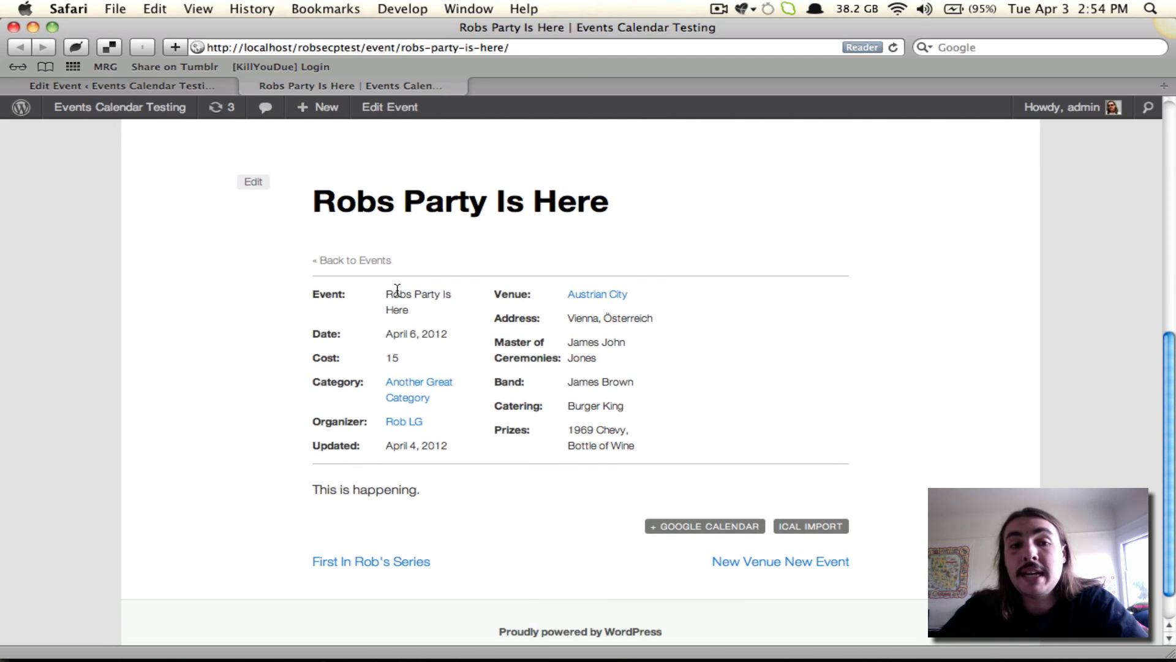
{"action": "mouse_move", "coordinate": [399, 351]}
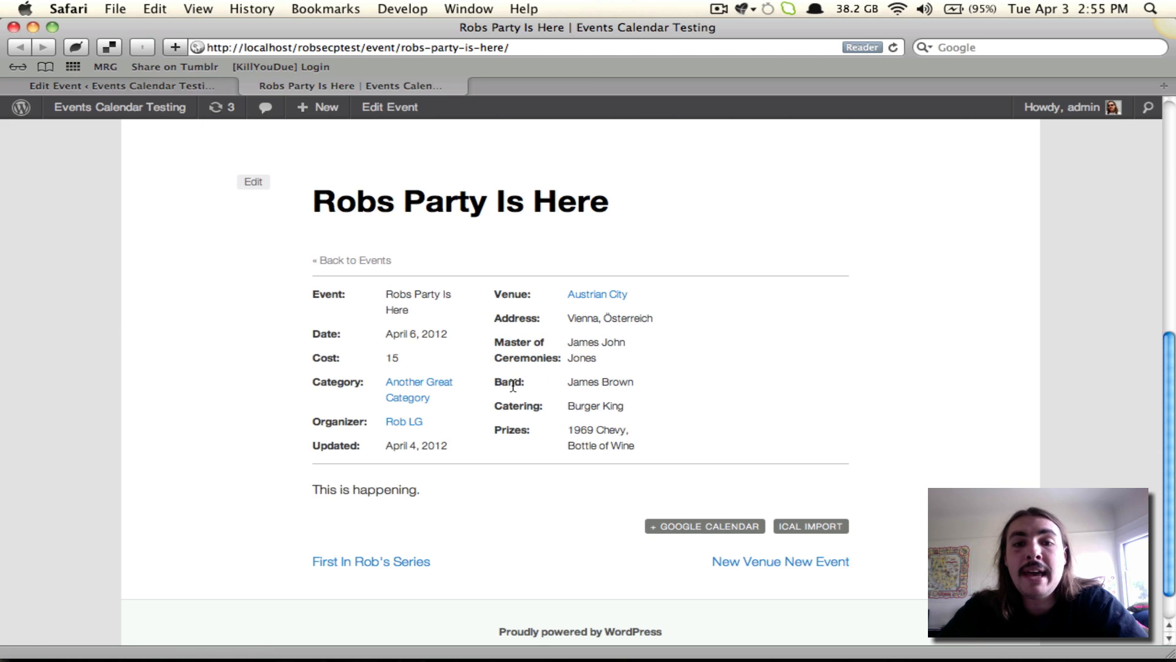
{"action": "mouse_move", "coordinate": [608, 423]}
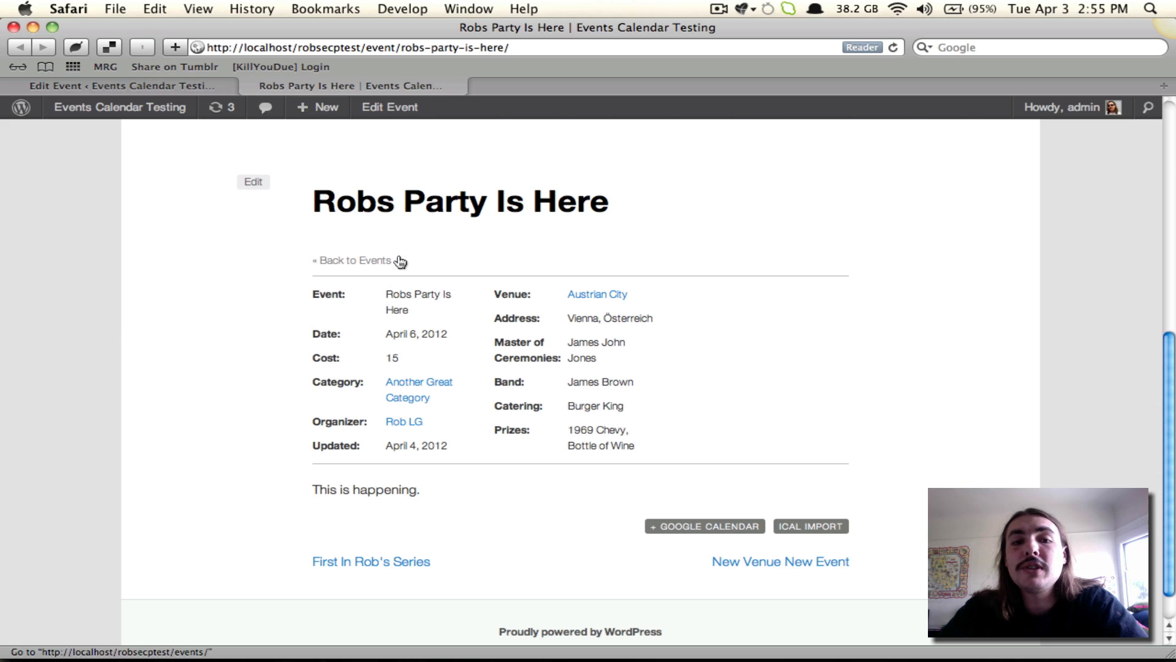
{"action": "mouse_move", "coordinate": [554, 411]}
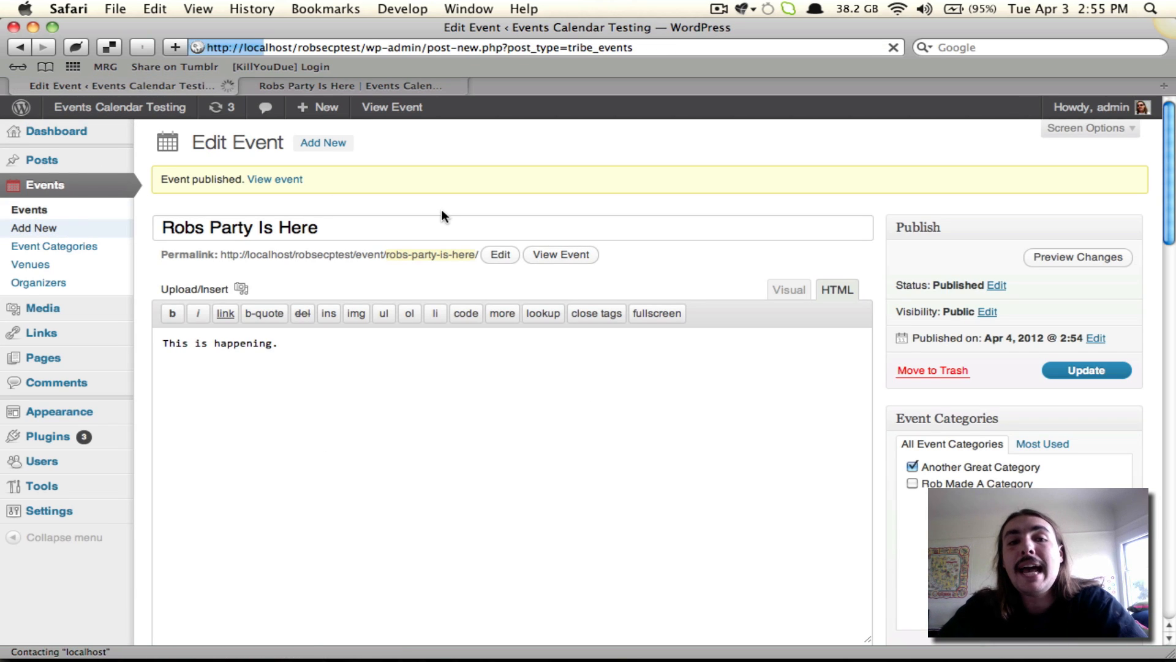
Step: Start a new event draft and scroll down to its blank Event Custom Fields
{"action": "left_click", "coordinate": [34, 227]}
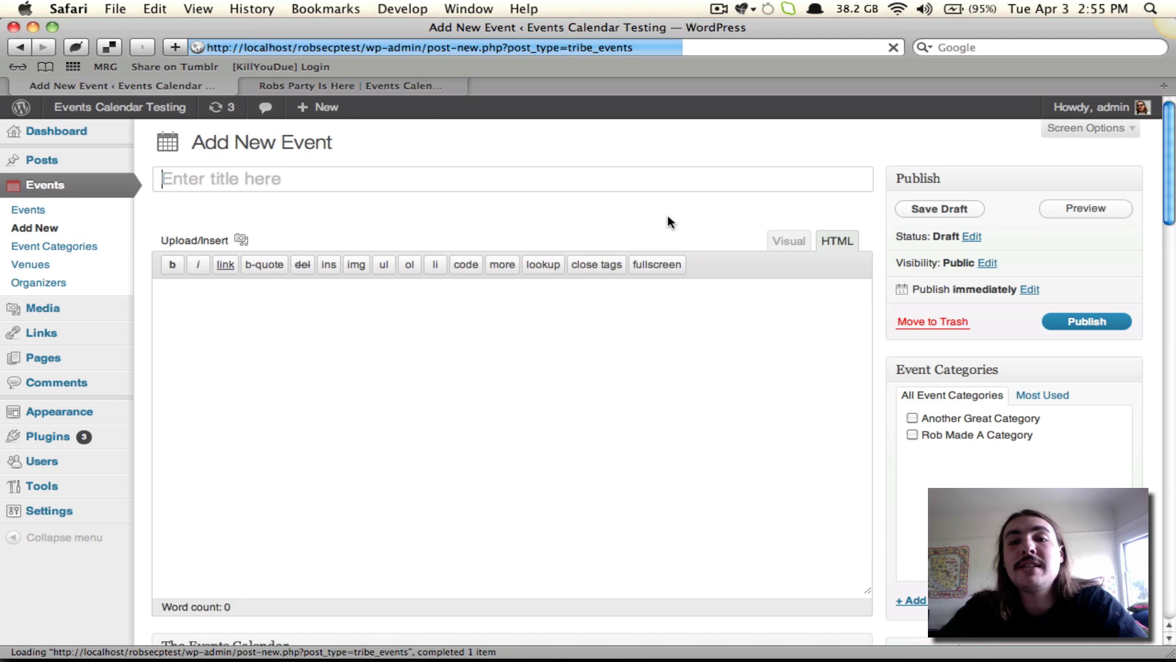
{"action": "scroll", "scroll_direction": "down", "scroll_amount": 3}
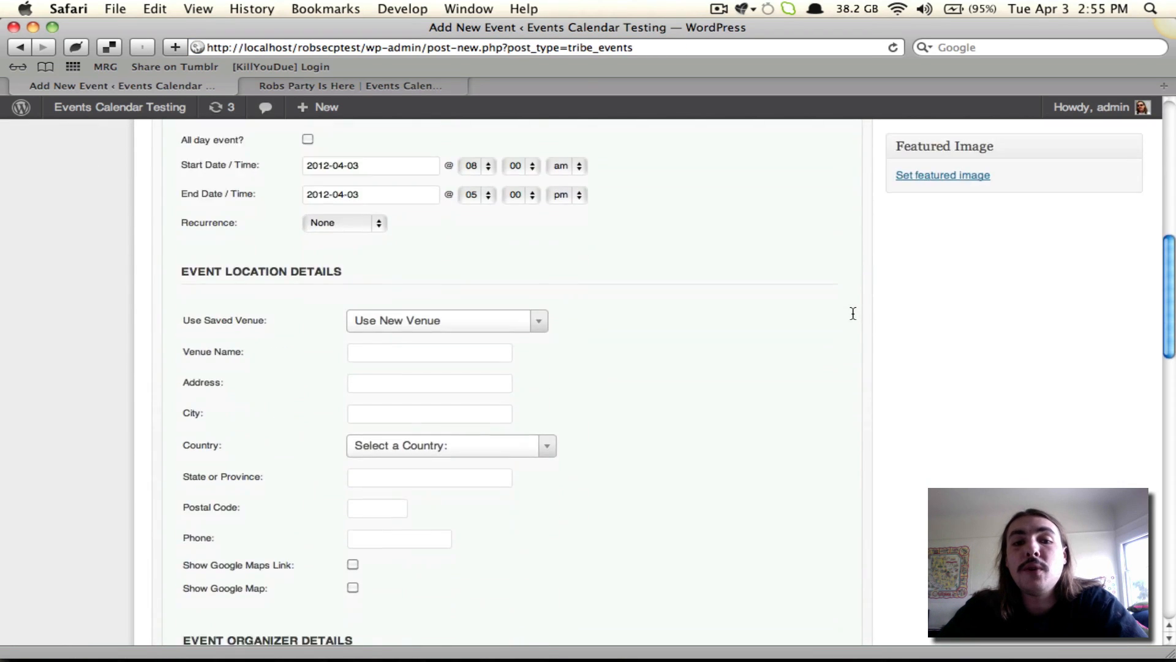
{"action": "scroll", "scroll_direction": "down", "scroll_amount": 3}
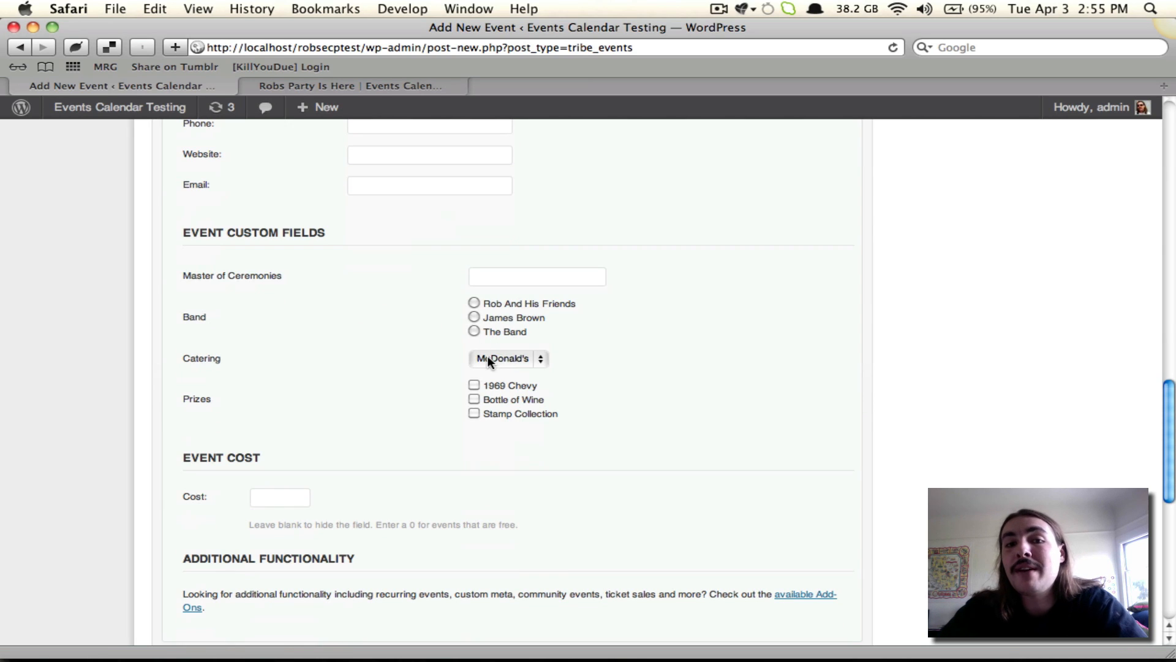
{"action": "mouse_move", "coordinate": [551, 335]}
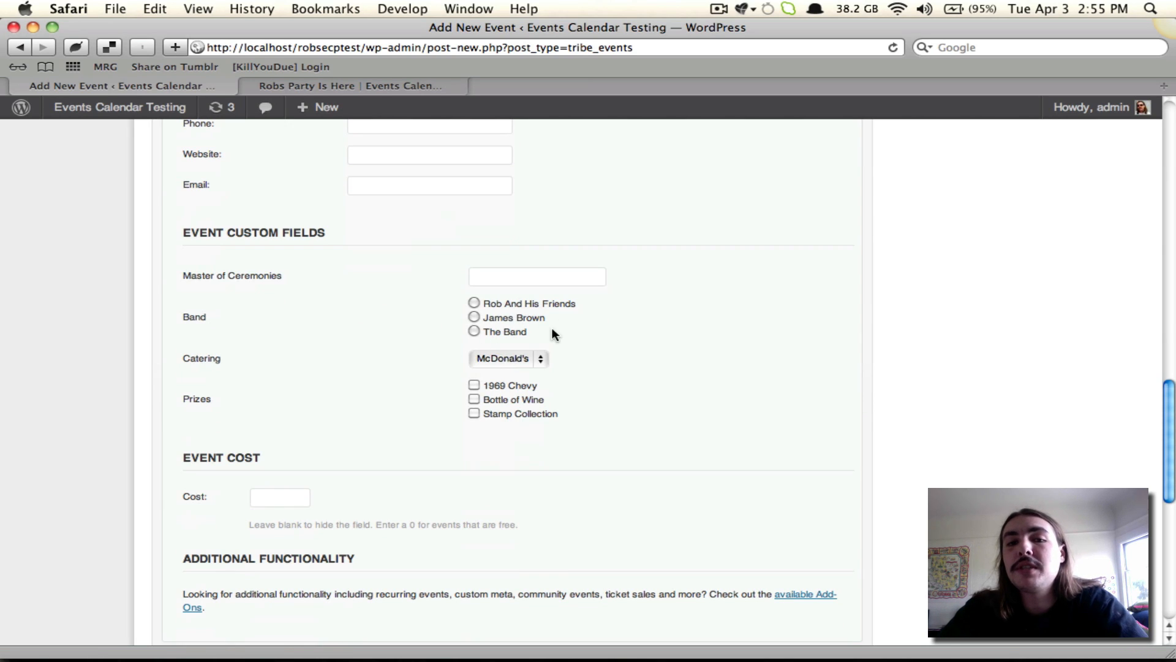
{"action": "left_click", "coordinate": [508, 359]}
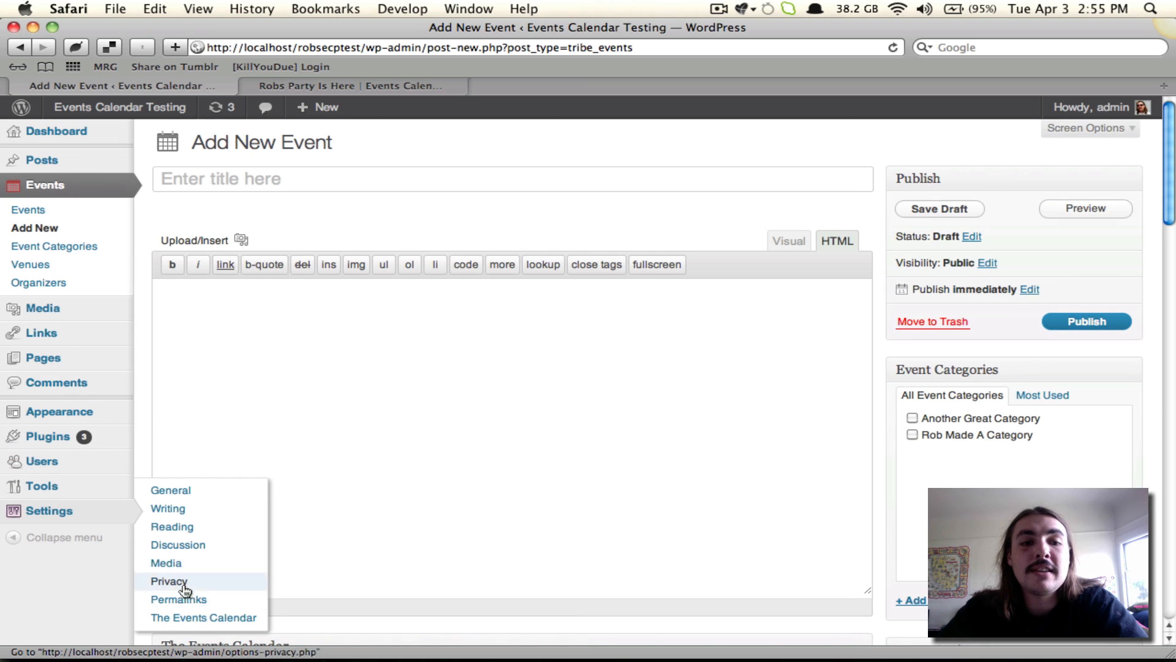
Step: In The Events Calendar's Additional Fields settings, remove Catering and Prizes, then save
{"action": "left_click", "coordinate": [203, 618]}
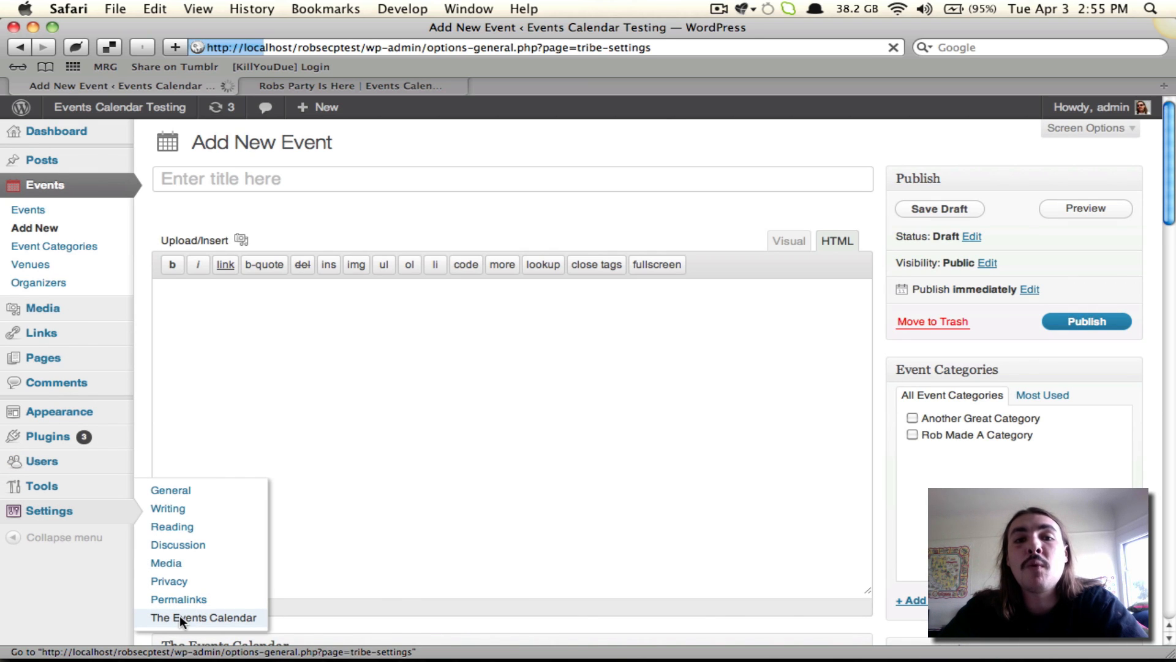
{"action": "left_click", "coordinate": [202, 618]}
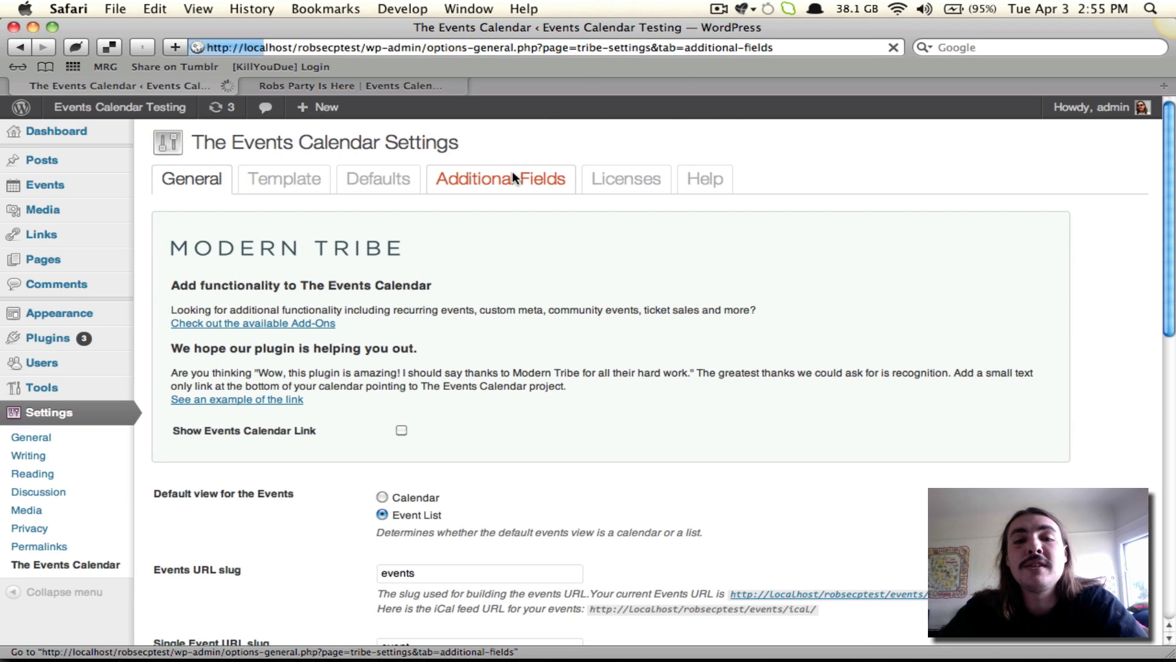
{"action": "left_click", "coordinate": [499, 178]}
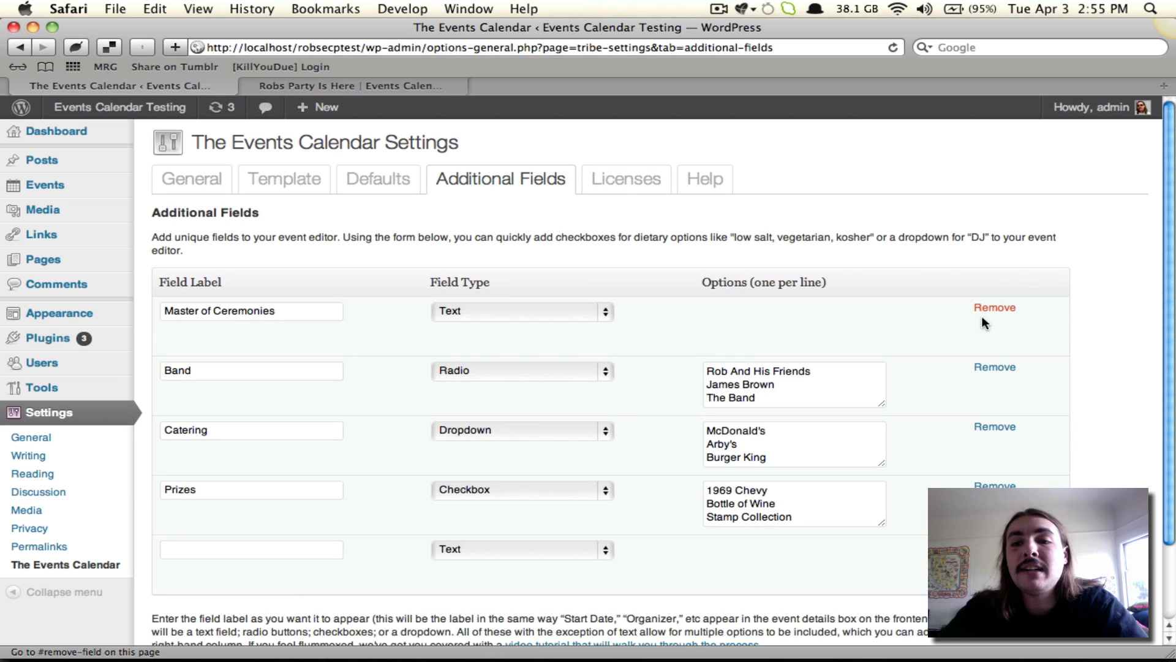
{"action": "left_click", "coordinate": [995, 307]}
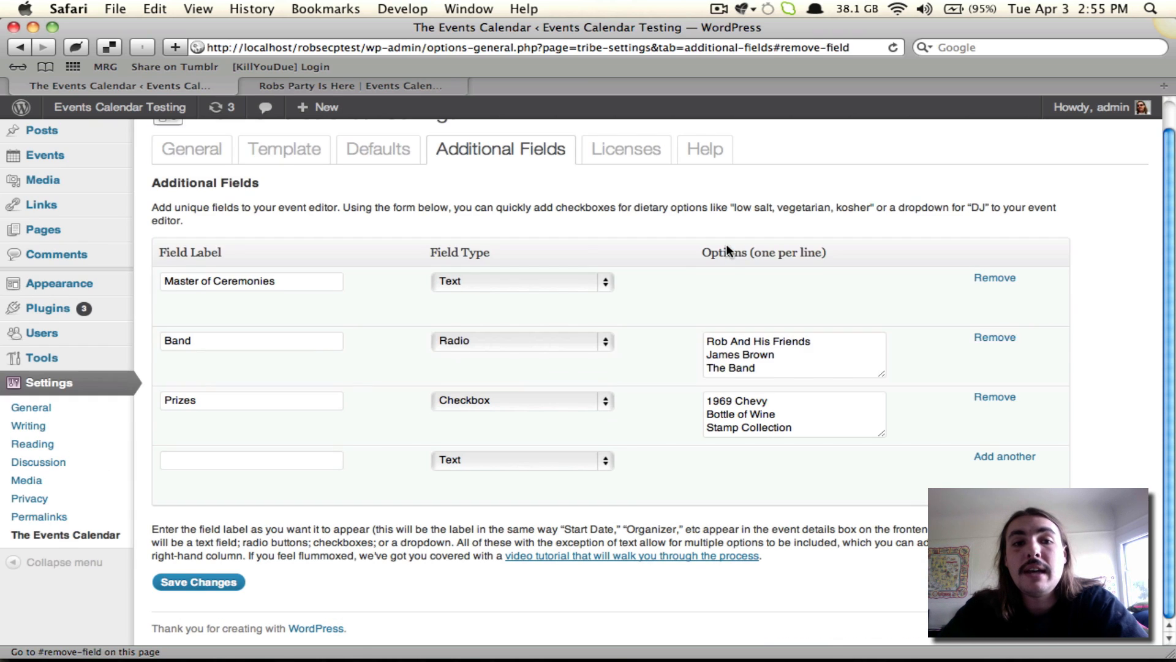
{"action": "left_click", "coordinate": [198, 581]}
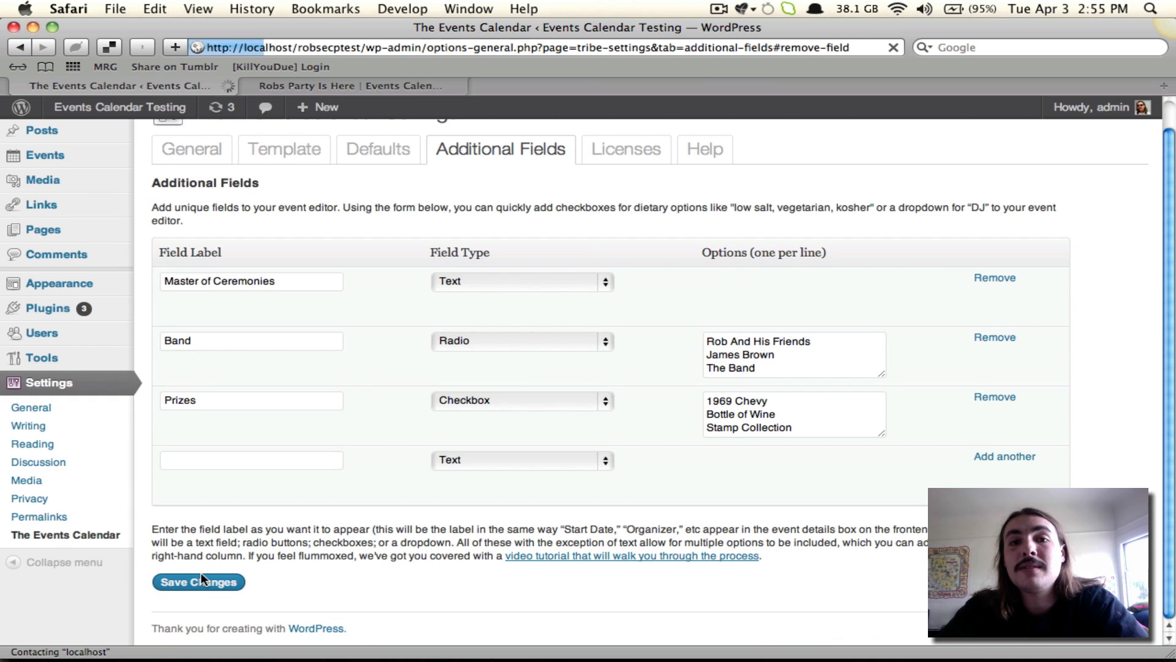
{"action": "left_click", "coordinate": [198, 582]}
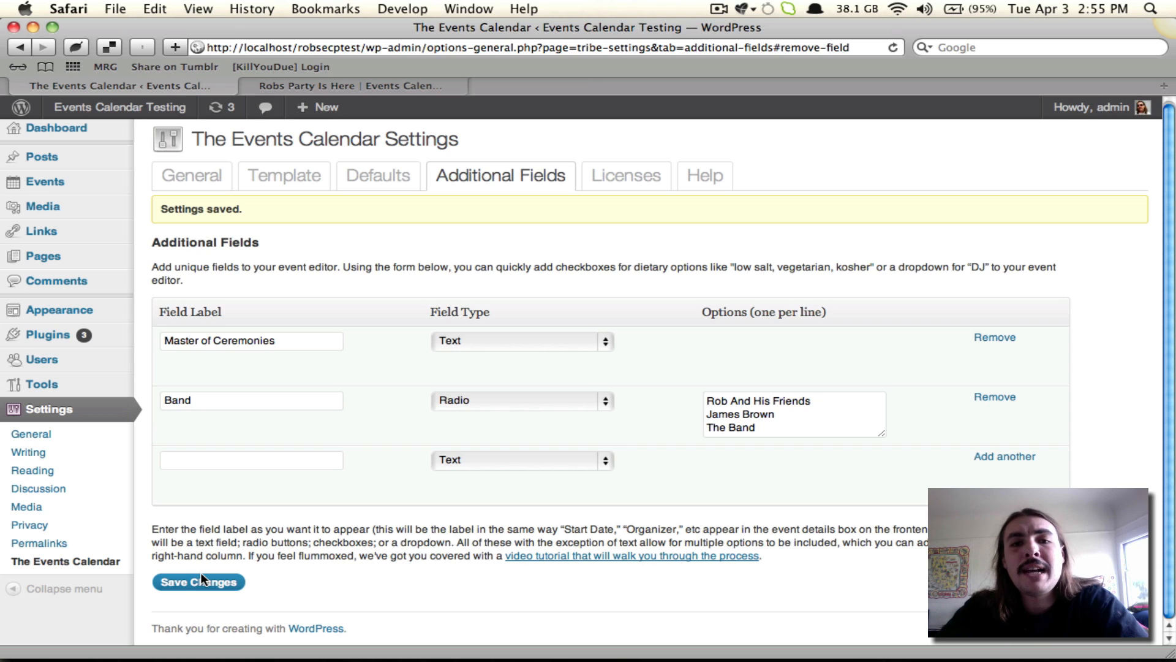